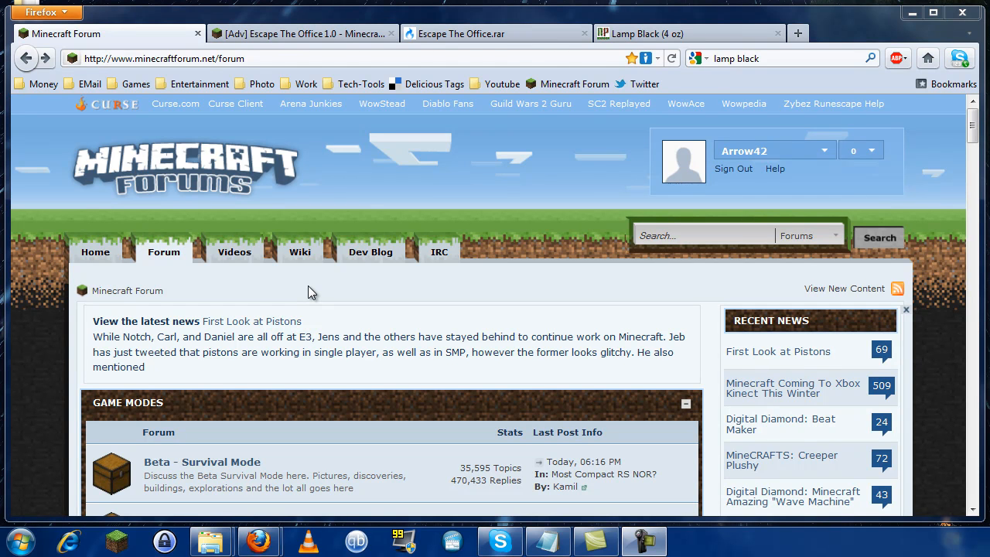
{"action": "mouse_move", "coordinate": [361, 302]}
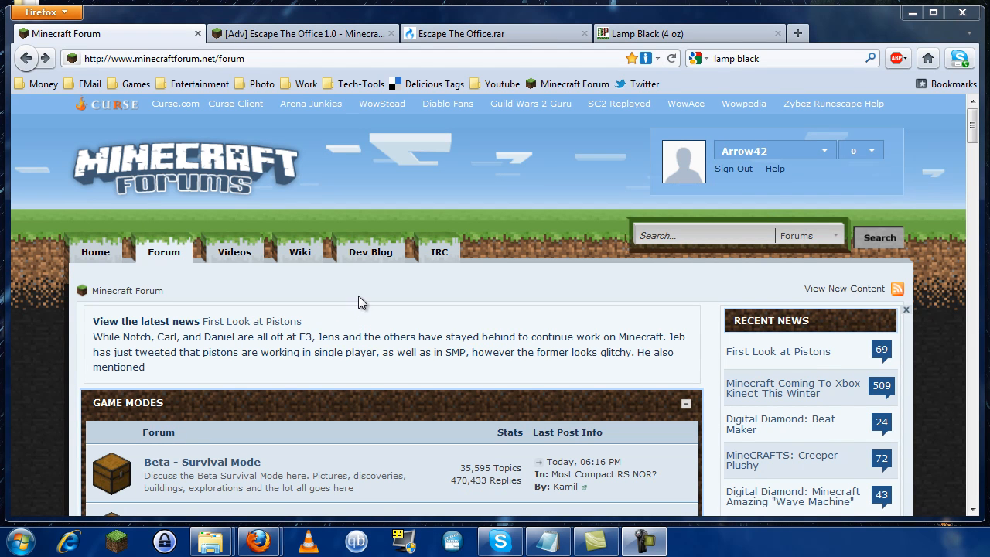
{"action": "mouse_move", "coordinate": [352, 297]}
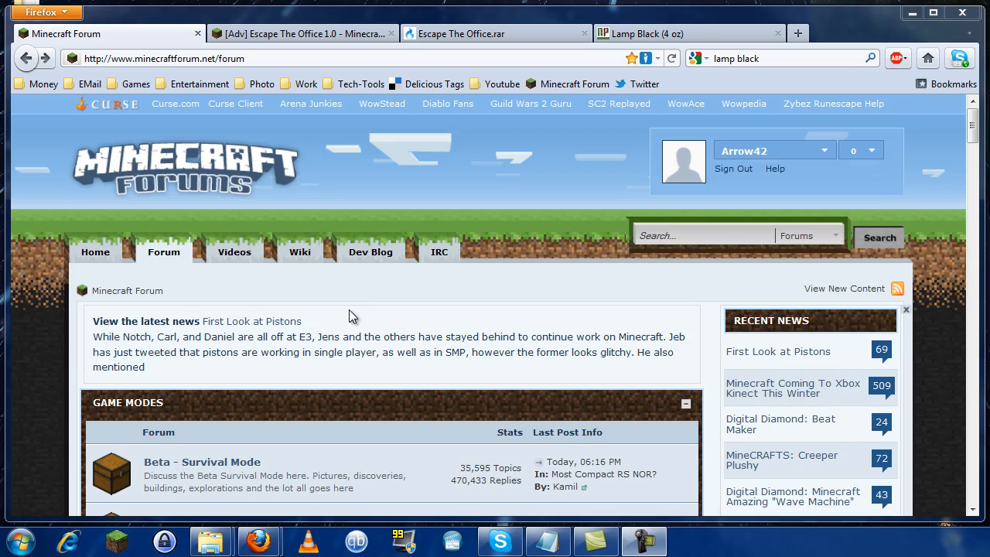
Scroll the Minecraft Forum index down to the Mapping and Modding section with Maps.
{"action": "scroll", "scroll_direction": "down", "scroll_amount": 3}
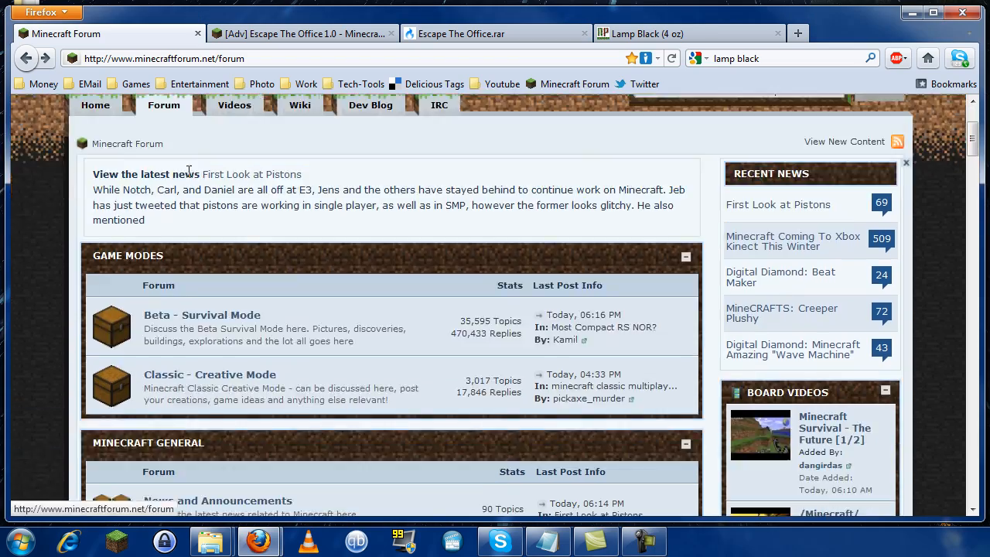
{"action": "scroll", "scroll_direction": "down", "scroll_amount": 3}
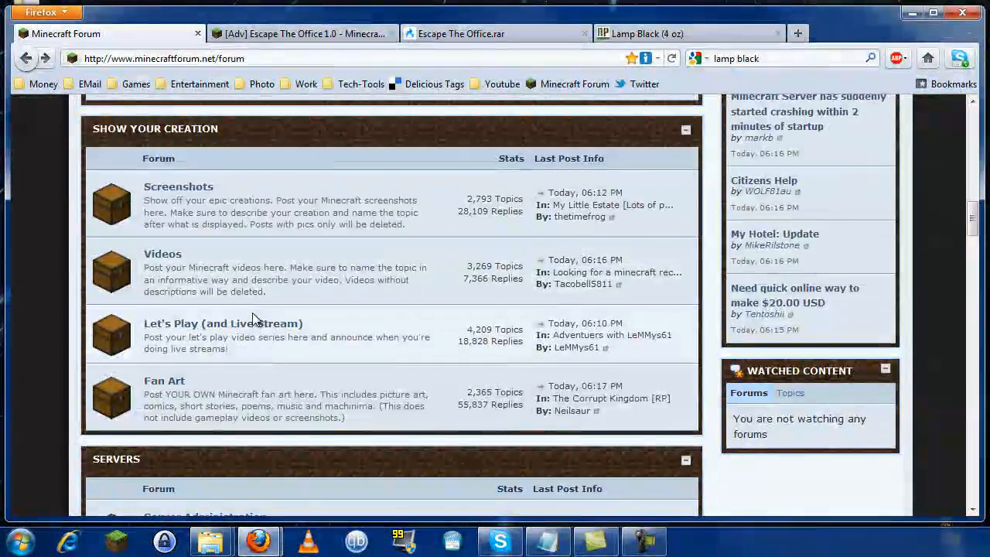
{"action": "scroll", "scroll_direction": "down", "scroll_amount": 3}
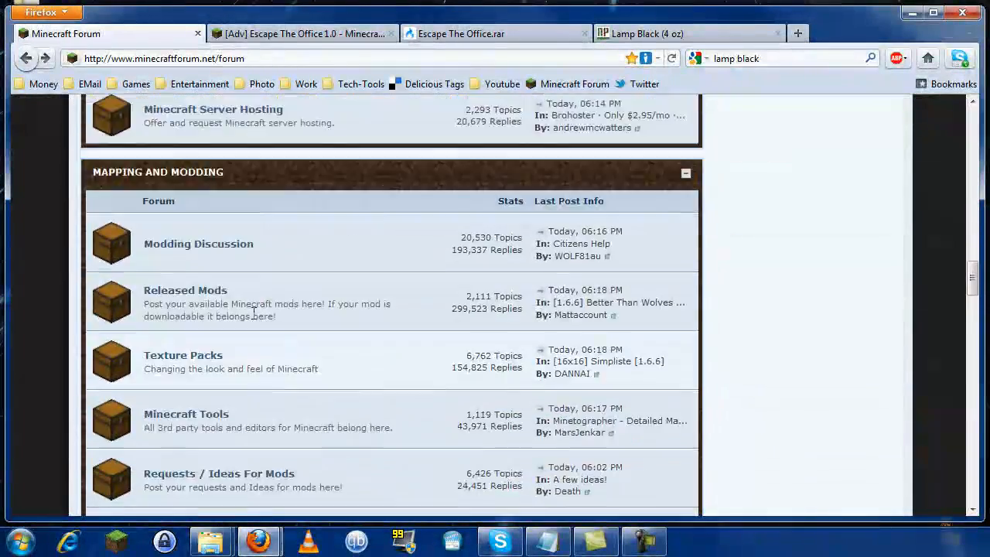
{"action": "scroll", "scroll_direction": "down", "scroll_amount": 3}
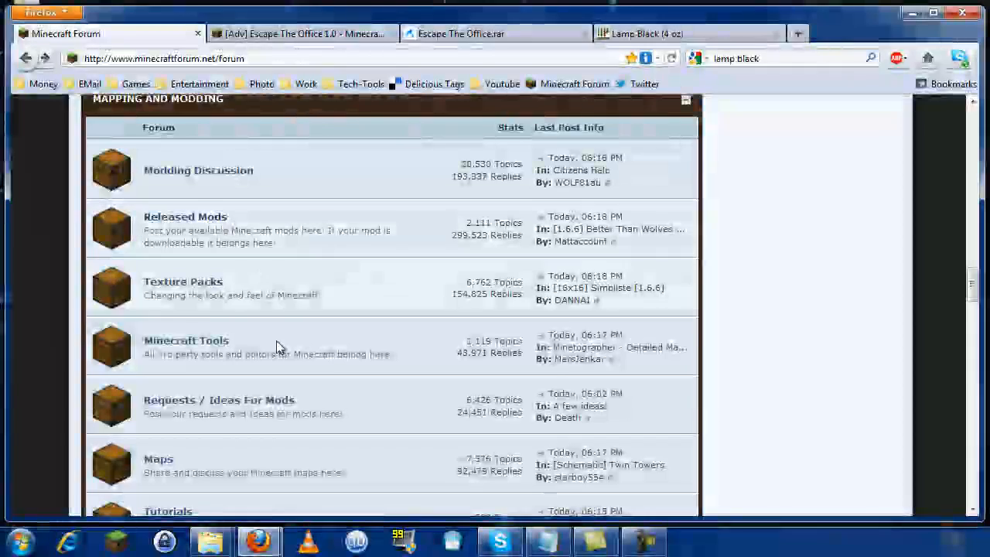
Open the Maps forum, read the Escape The Office 1.0 thread's download links, then hide the browser.
{"action": "left_click", "coordinate": [158, 459]}
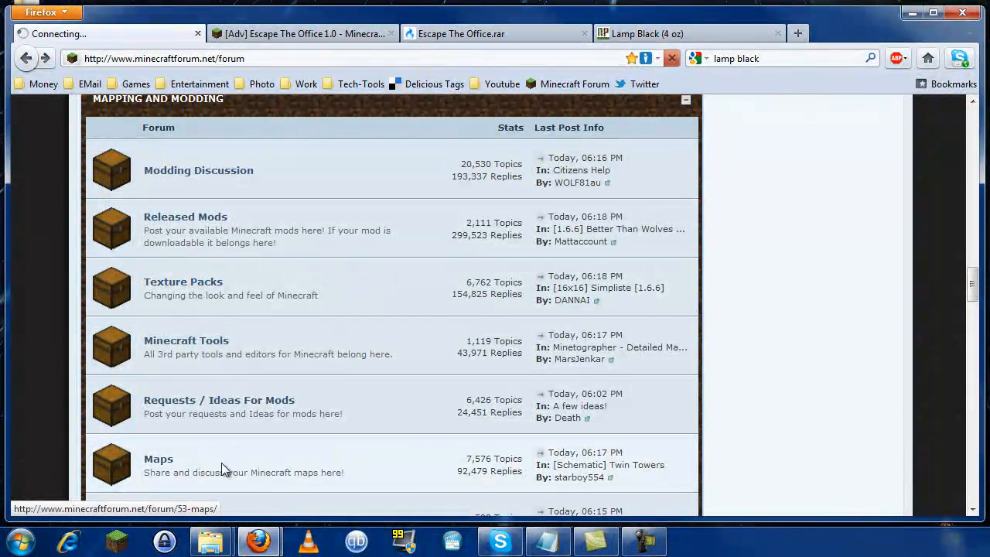
{"action": "left_click", "coordinate": [158, 459]}
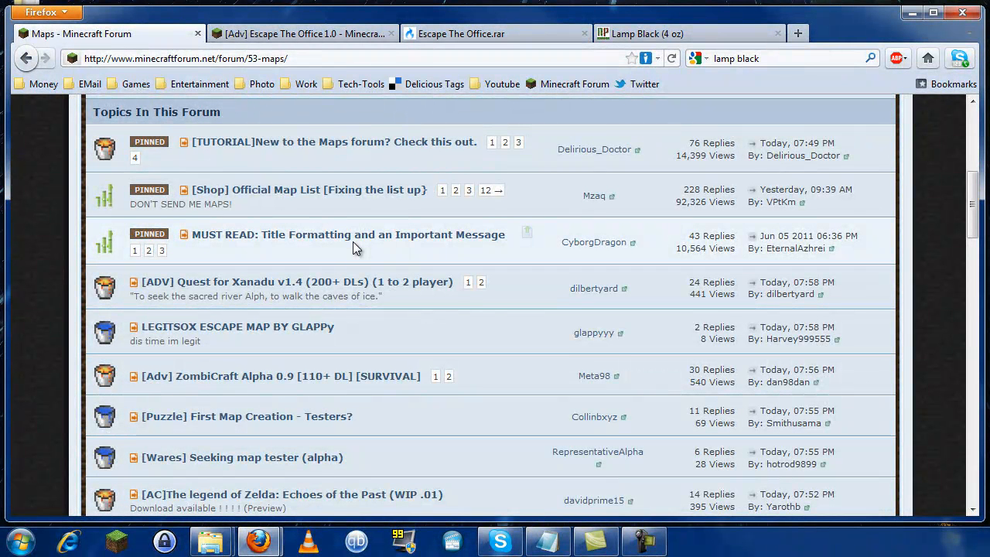
{"action": "scroll", "scroll_direction": "down", "scroll_amount": 3}
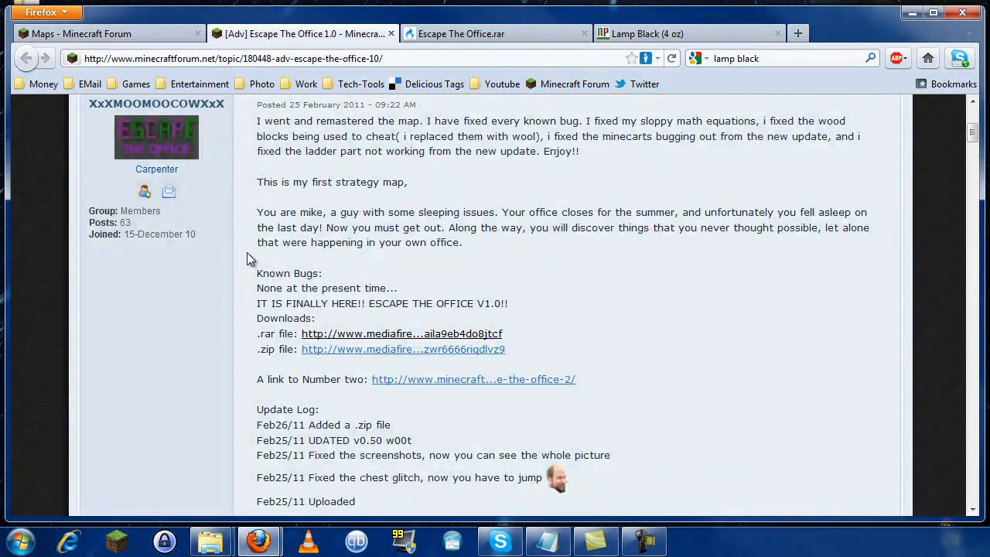
{"action": "scroll", "scroll_direction": "up", "scroll_amount": 3}
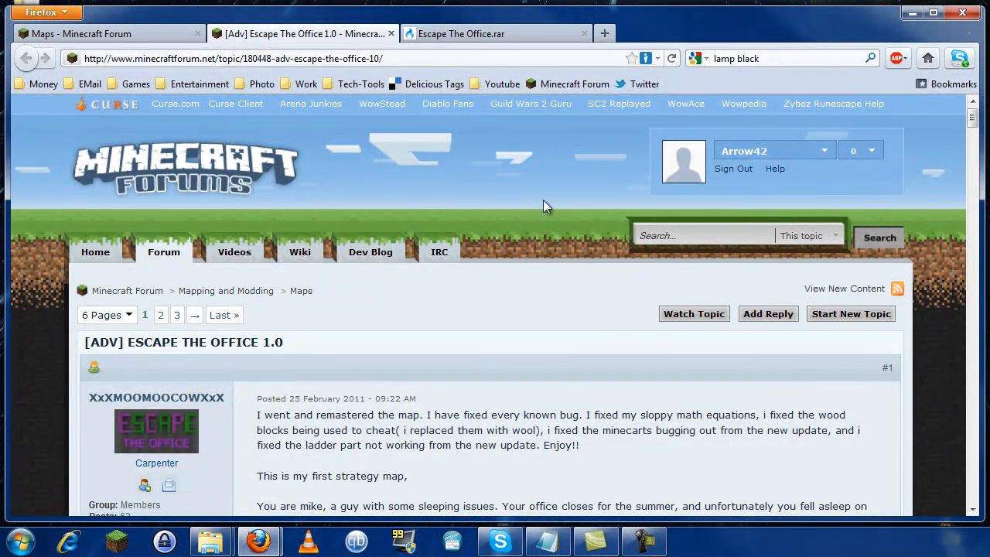
{"action": "scroll", "scroll_direction": "down", "scroll_amount": 3}
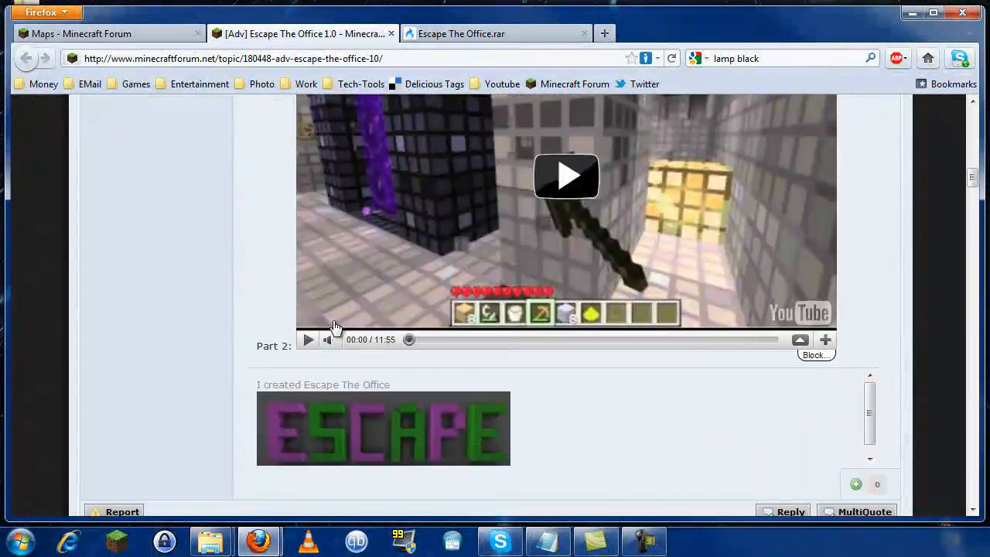
{"action": "scroll", "scroll_direction": "down", "scroll_amount": 3}
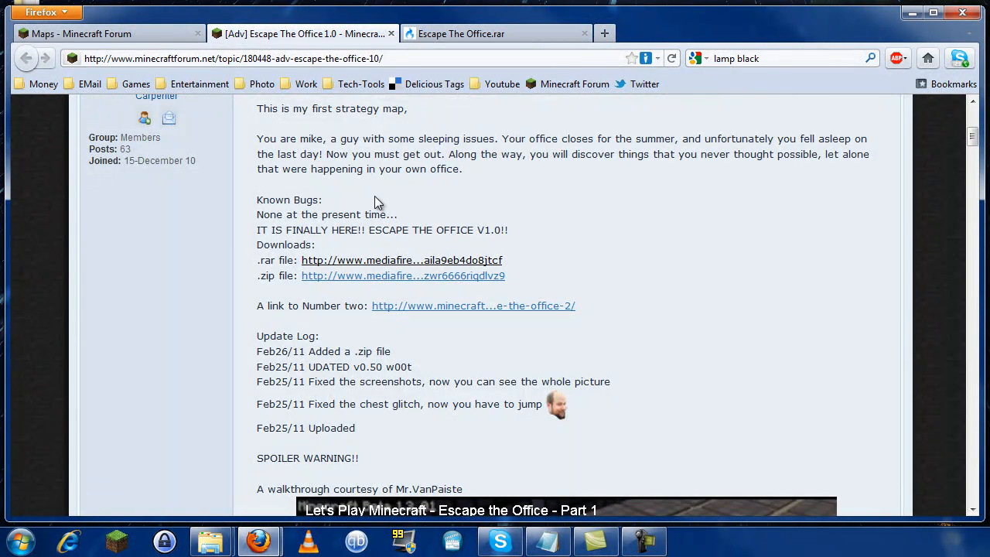
{"action": "left_click", "coordinate": [402, 260]}
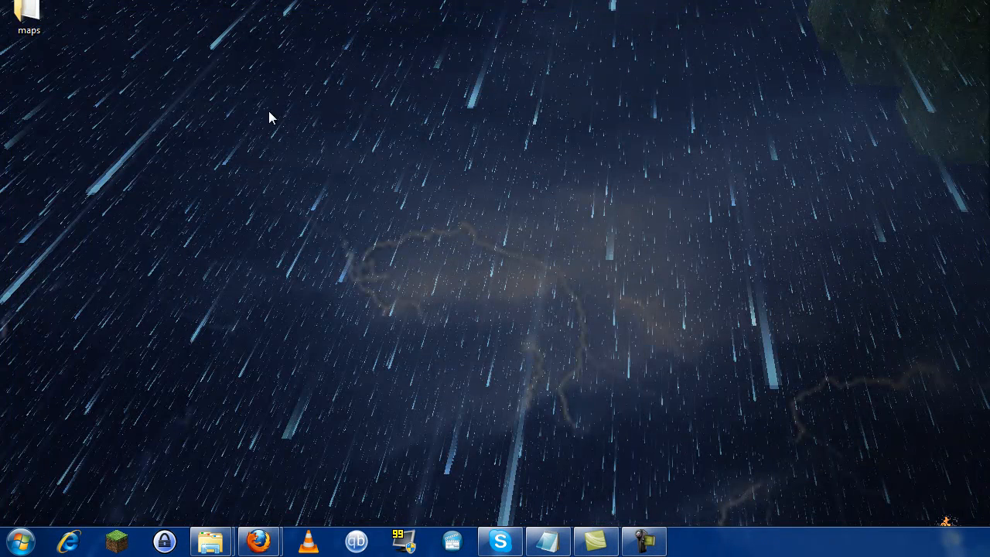
Move the maps desktop folder and bring up its window showing Escape The Office.rar.
{"action": "left_click_drag", "start_coordinate": [29, 16], "coordinate": [87, 81]}
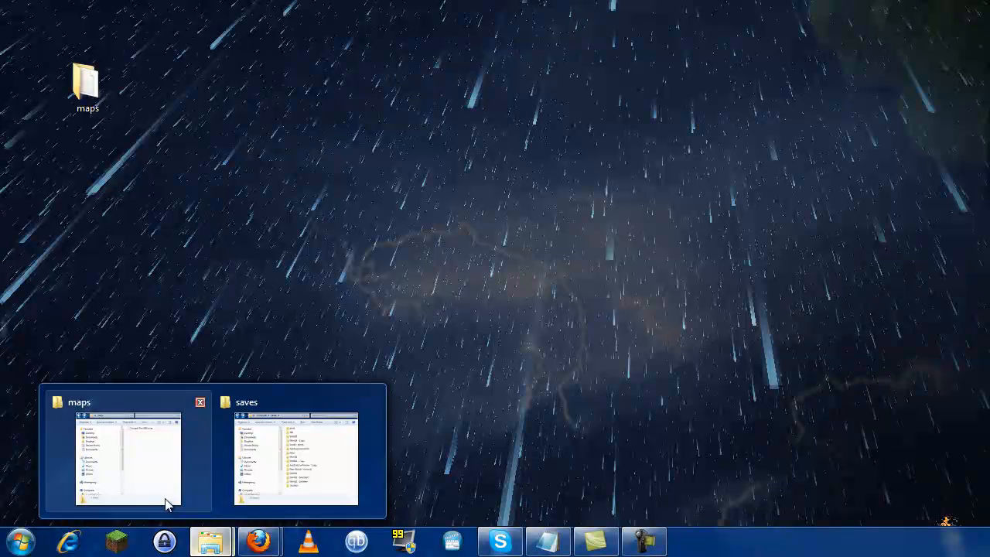
{"action": "left_click", "coordinate": [129, 459]}
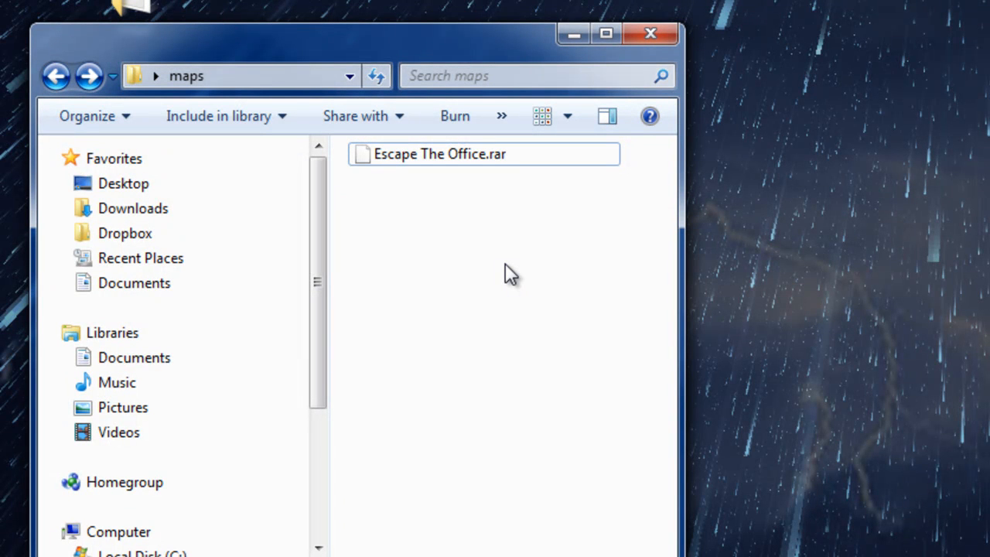
{"action": "mouse_move", "coordinate": [495, 267]}
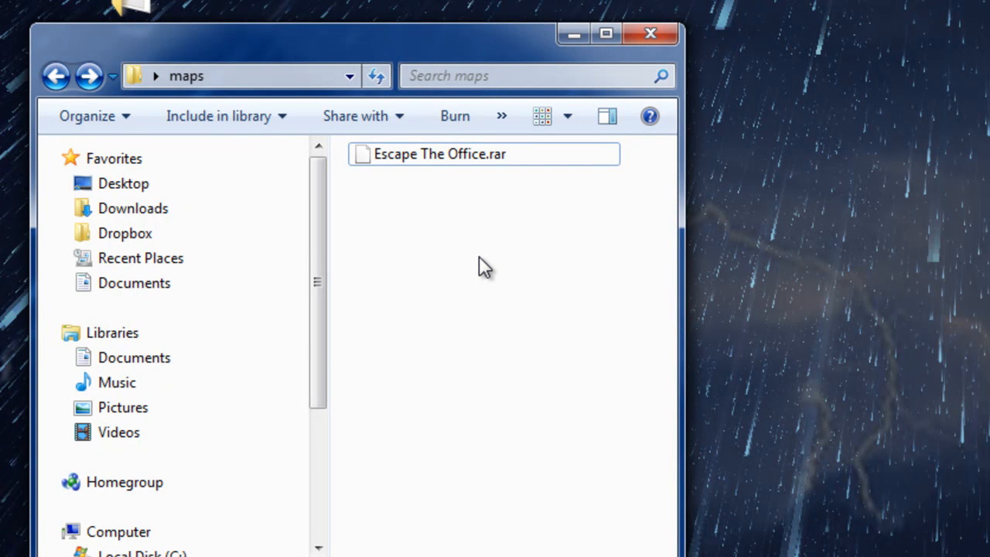
{"action": "mouse_move", "coordinate": [580, 418]}
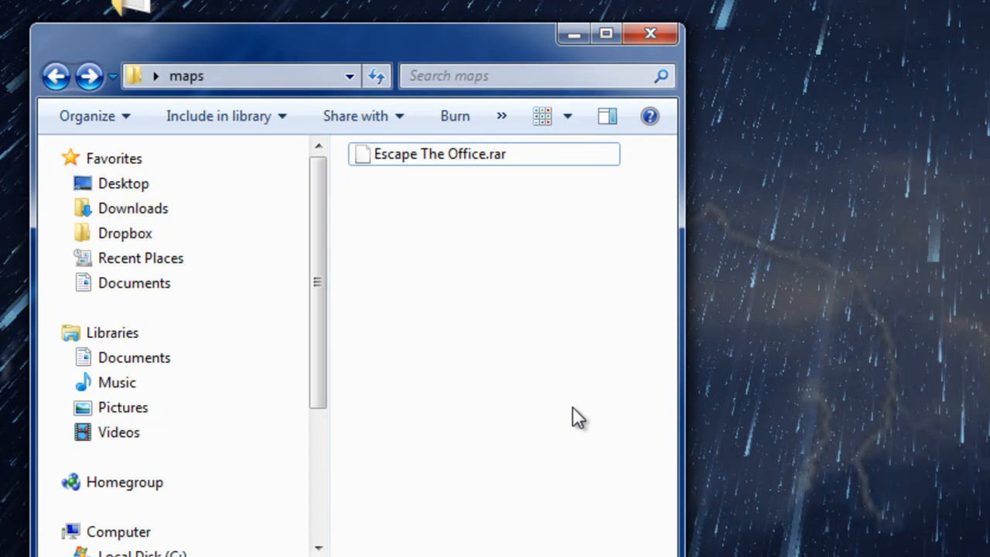
{"action": "mouse_move", "coordinate": [398, 290]}
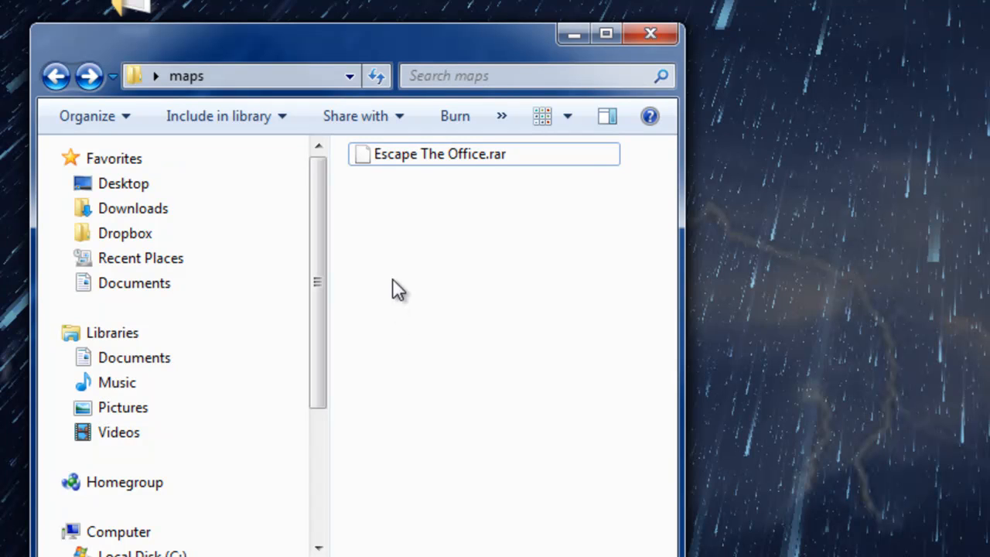
{"action": "mouse_move", "coordinate": [379, 221]}
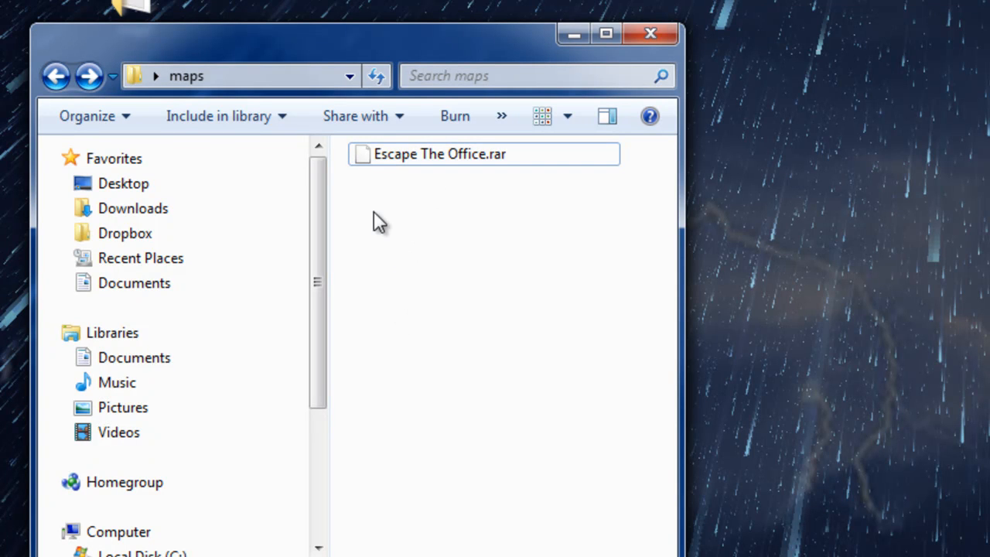
{"action": "left_click", "coordinate": [439, 154]}
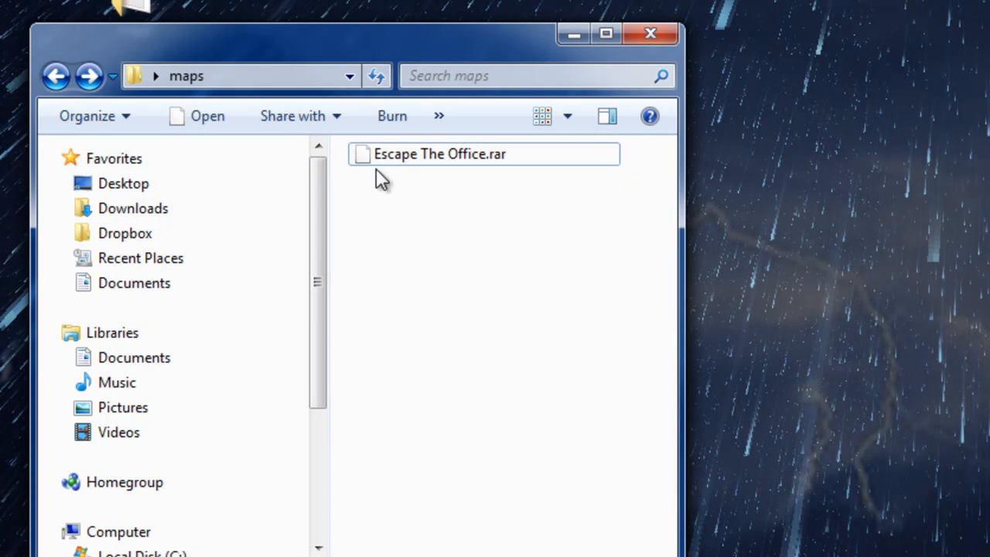
{"action": "left_click", "coordinate": [464, 154]}
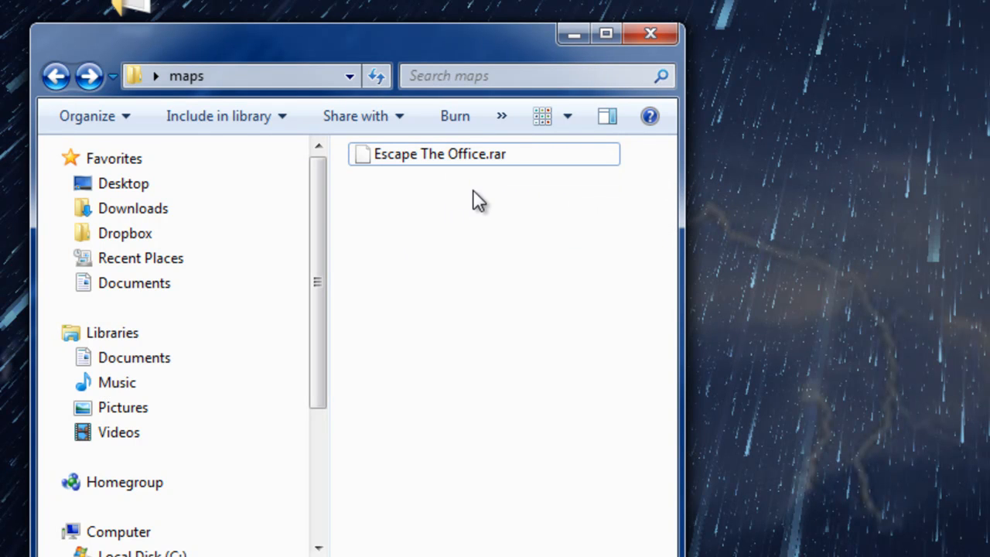
{"action": "mouse_move", "coordinate": [503, 190]}
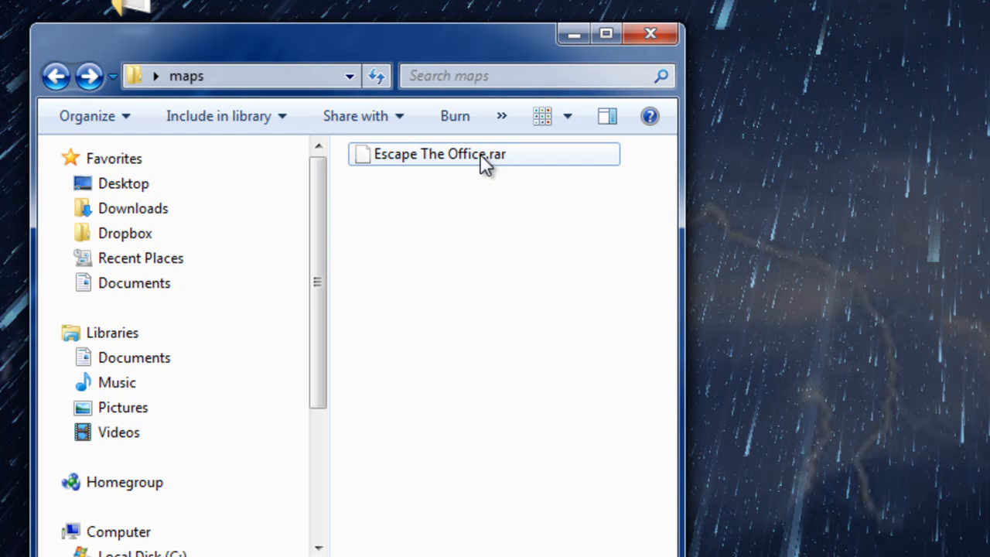
{"action": "mouse_move", "coordinate": [460, 165]}
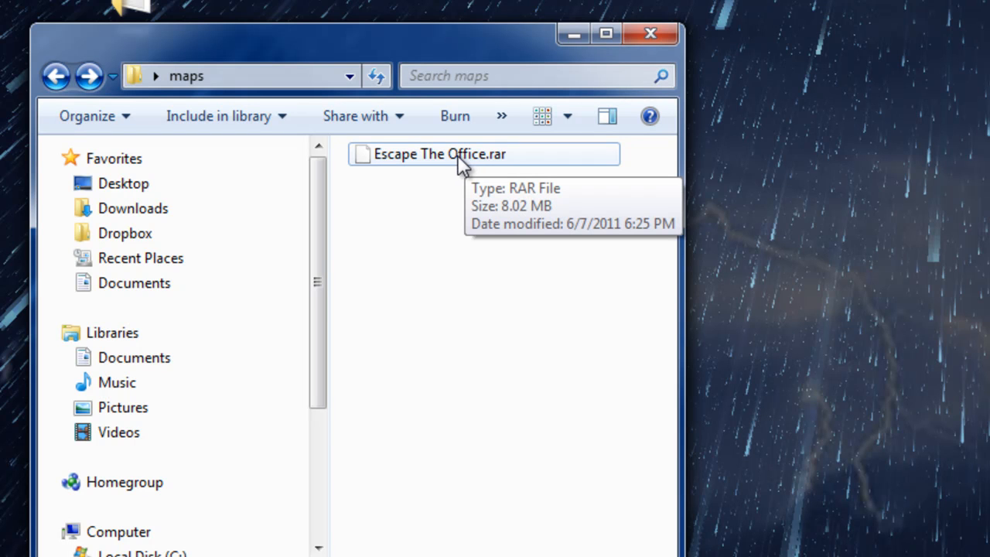
Bring up the context menu for Escape The Office.rar with its COMODO scan option.
{"action": "right_click", "coordinate": [440, 154]}
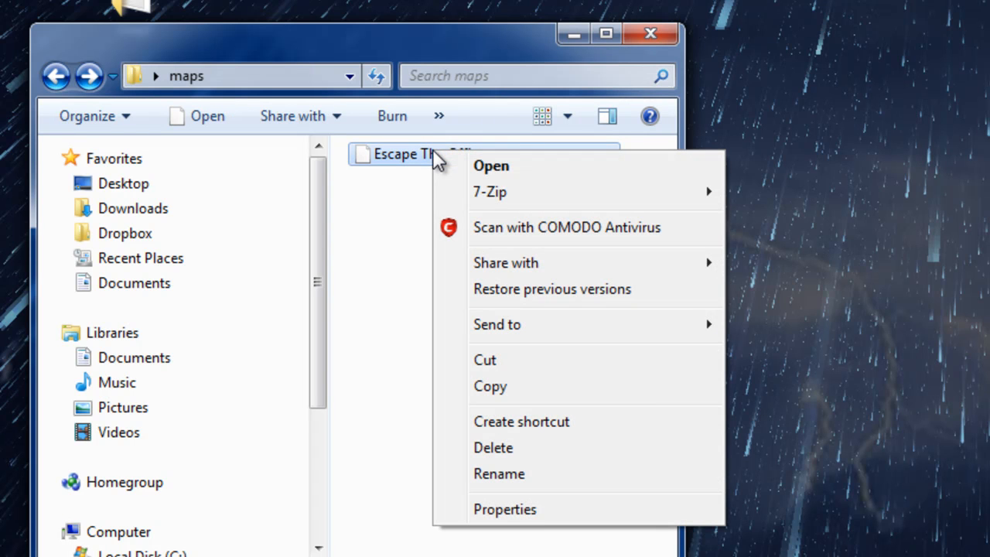
{"action": "mouse_move", "coordinate": [490, 192]}
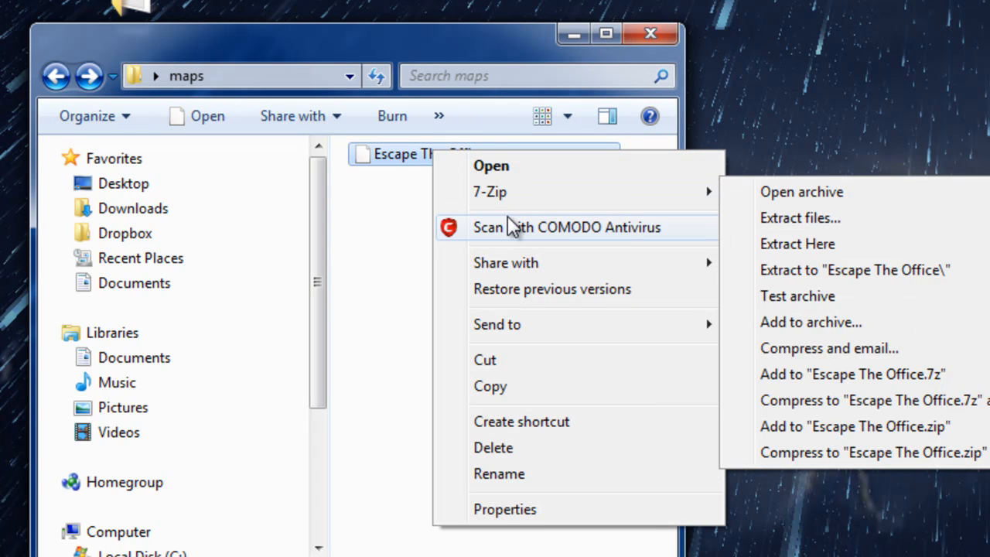
{"action": "mouse_move", "coordinate": [537, 236]}
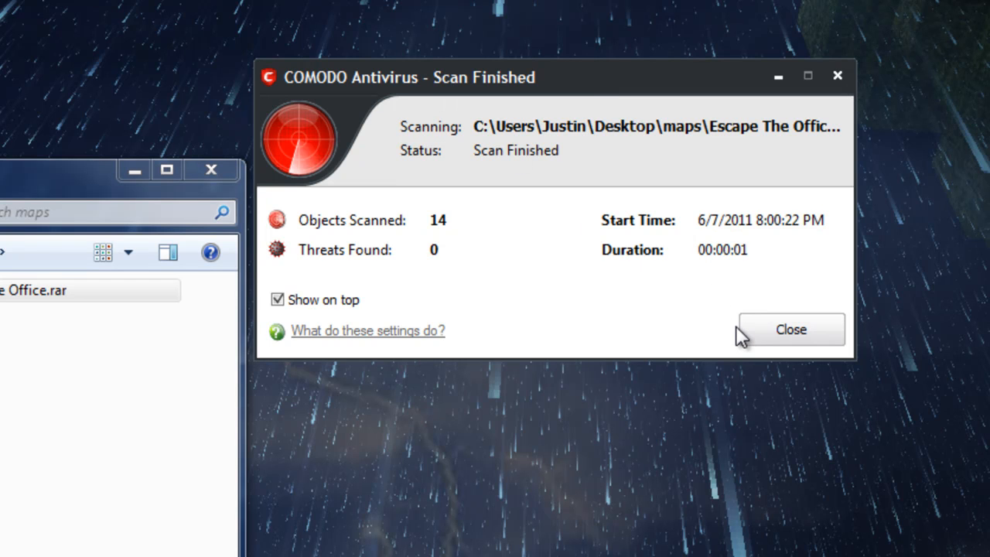
{"action": "mouse_move", "coordinate": [761, 340]}
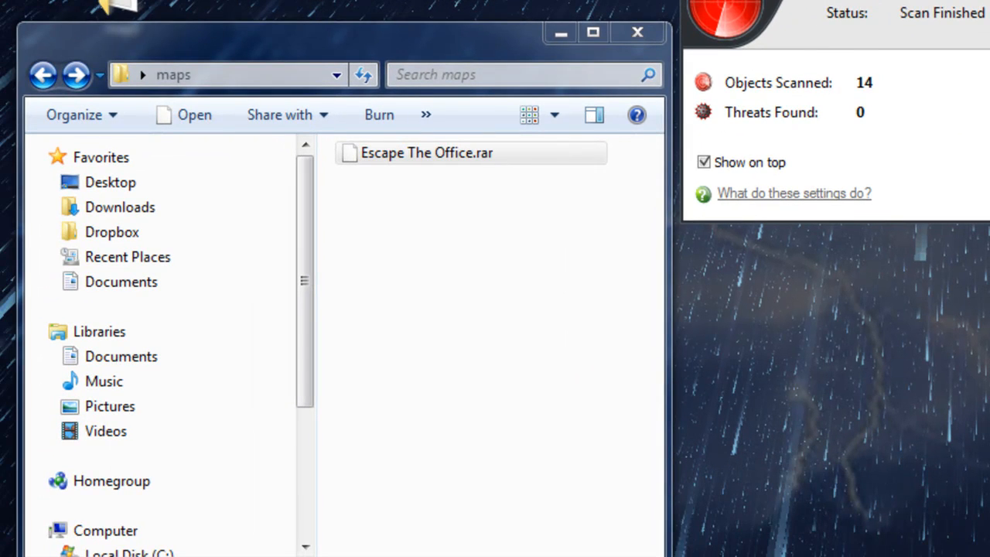
Extract Escape The Office.rar with 7-Zip into its own Escape The Office folder.
{"action": "right_click", "coordinate": [426, 152]}
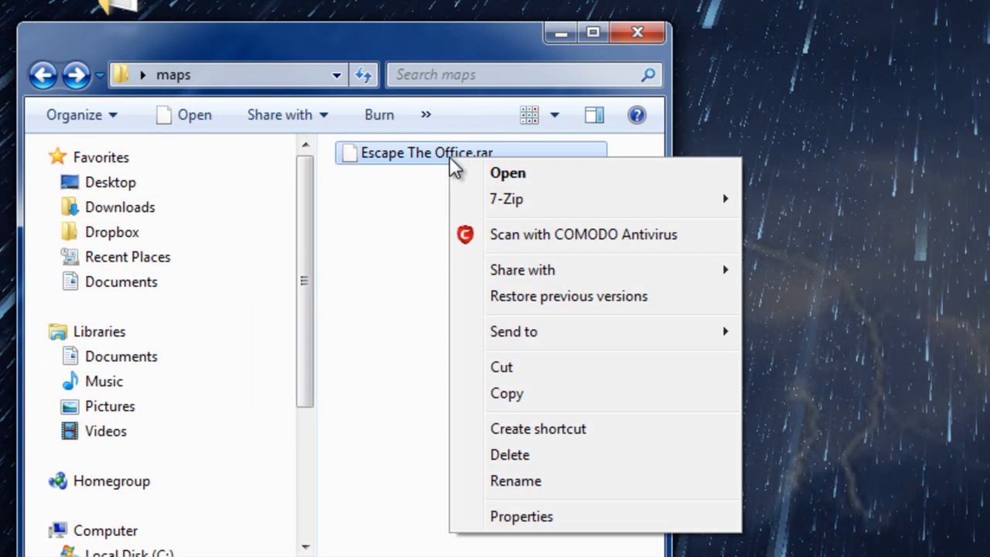
{"action": "mouse_move", "coordinate": [507, 199]}
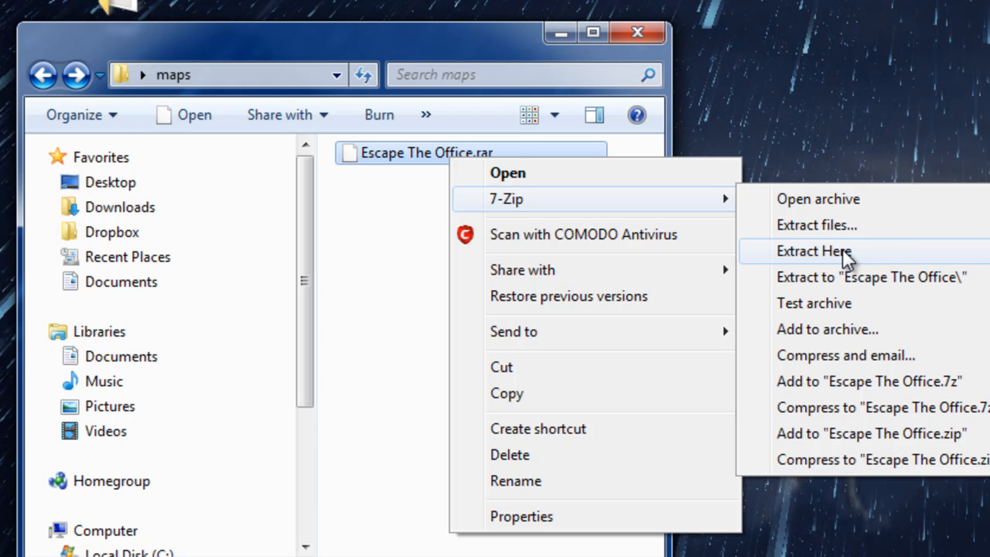
{"action": "left_click", "coordinate": [814, 251]}
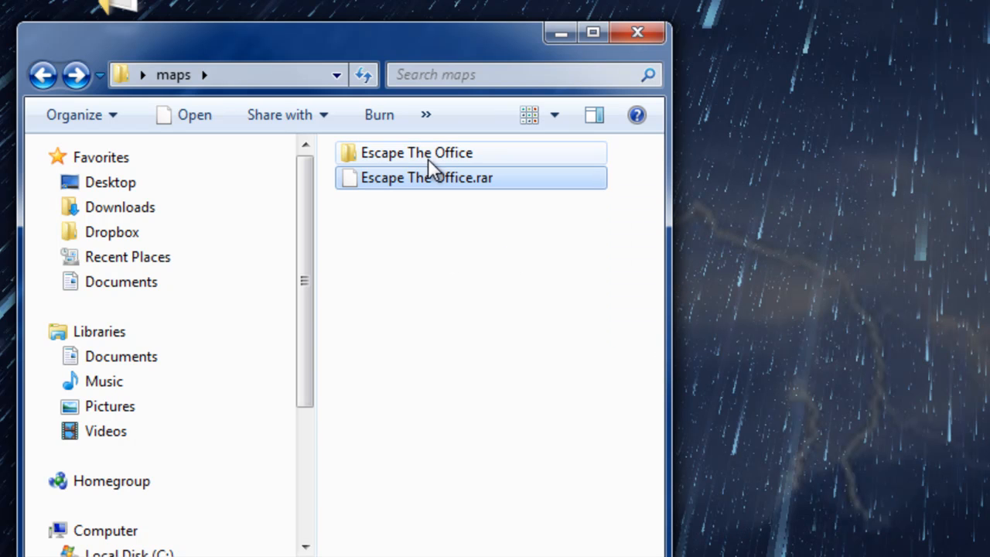
{"action": "left_click", "coordinate": [427, 178]}
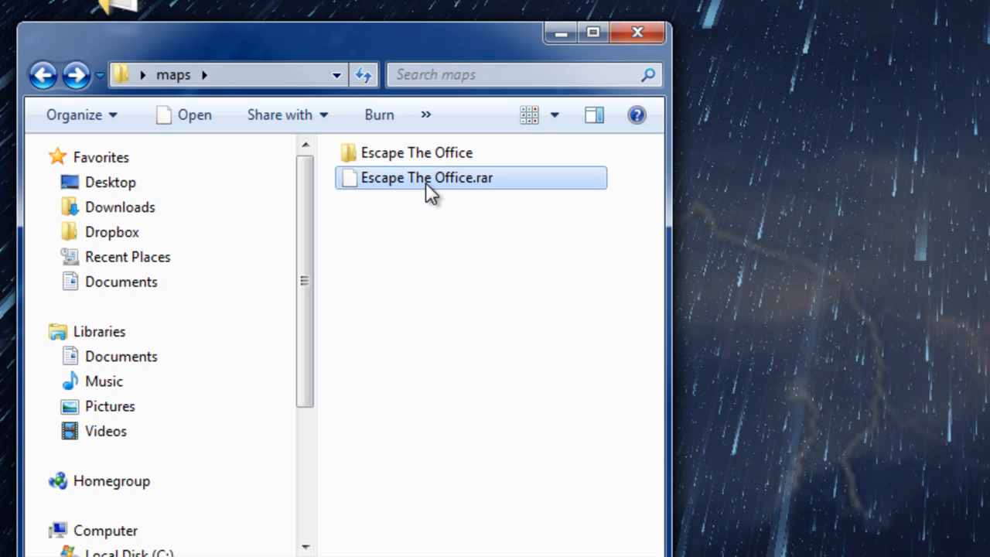
{"action": "left_click", "coordinate": [417, 153]}
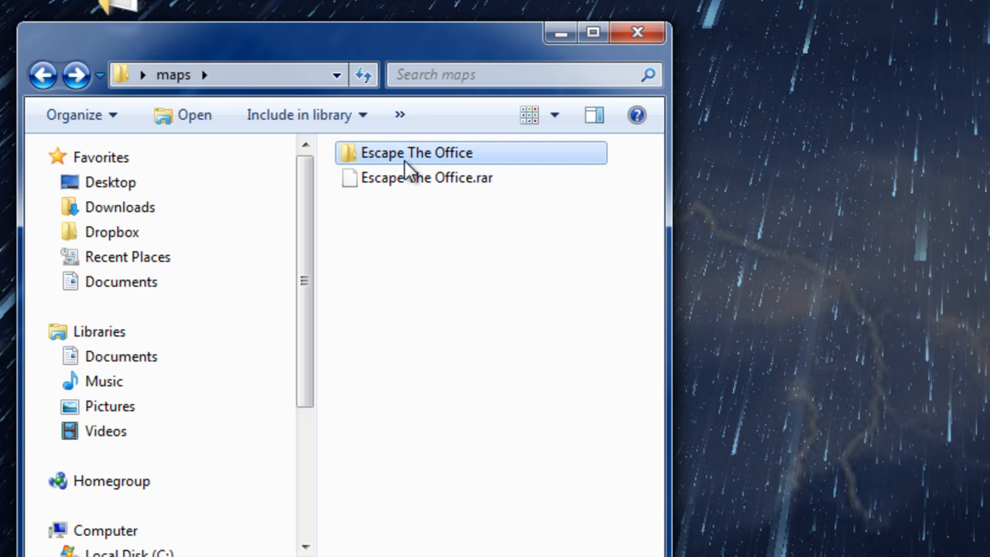
{"action": "left_click", "coordinate": [426, 177]}
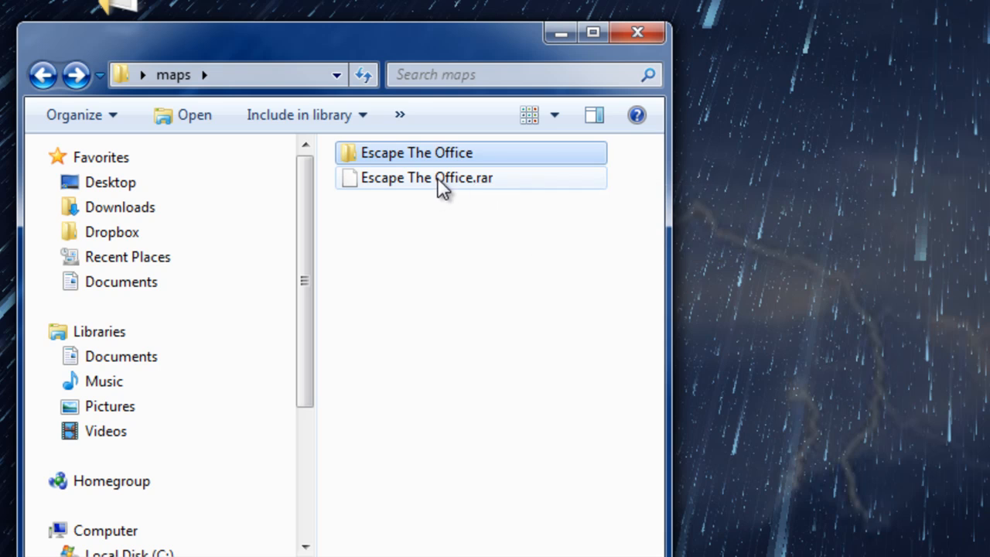
{"action": "right_click", "coordinate": [426, 177]}
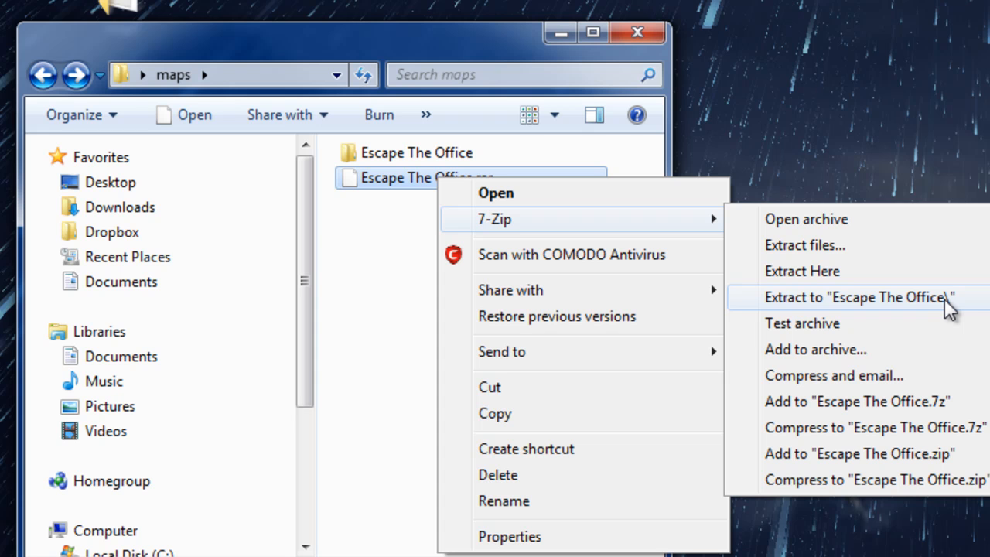
{"action": "mouse_move", "coordinate": [894, 307]}
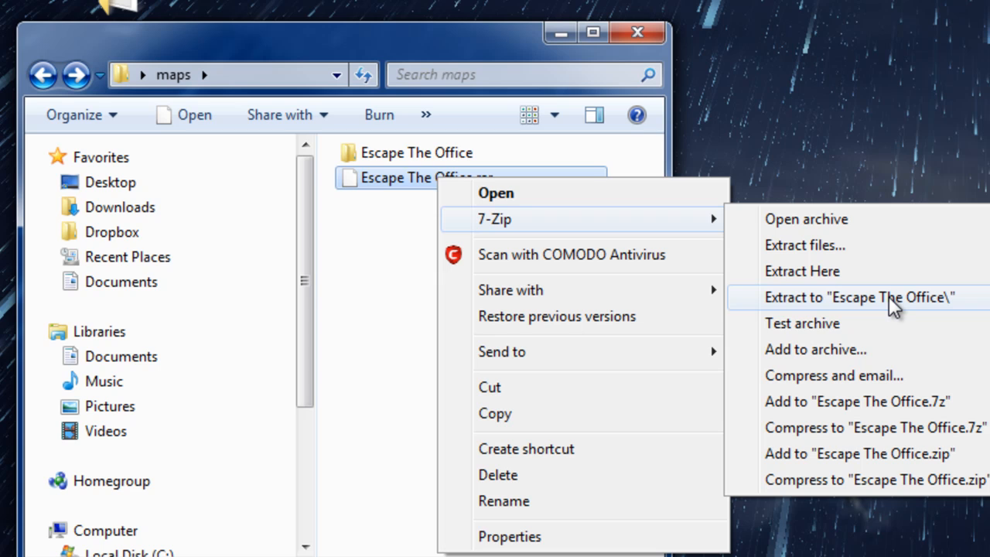
{"action": "left_click", "coordinate": [858, 297]}
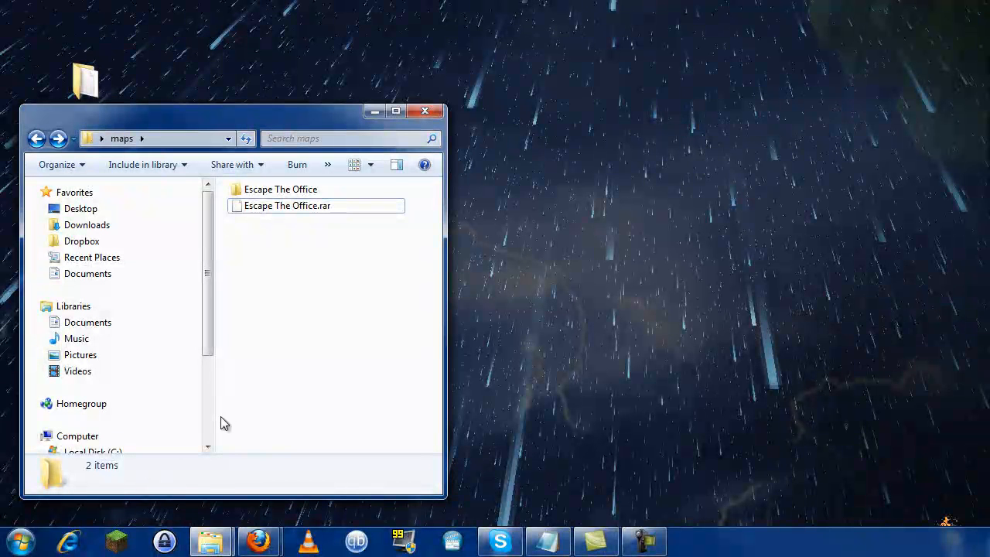
{"action": "mouse_move", "coordinate": [118, 551]}
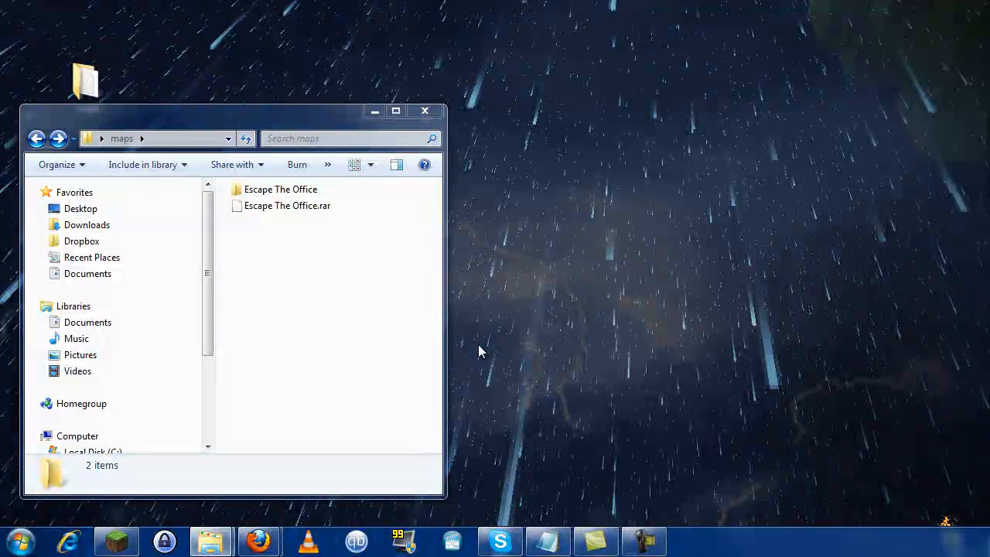
Launch Minecraft, log in, and go to the Mods and Texture Packs screen.
{"action": "left_click", "coordinate": [692, 540]}
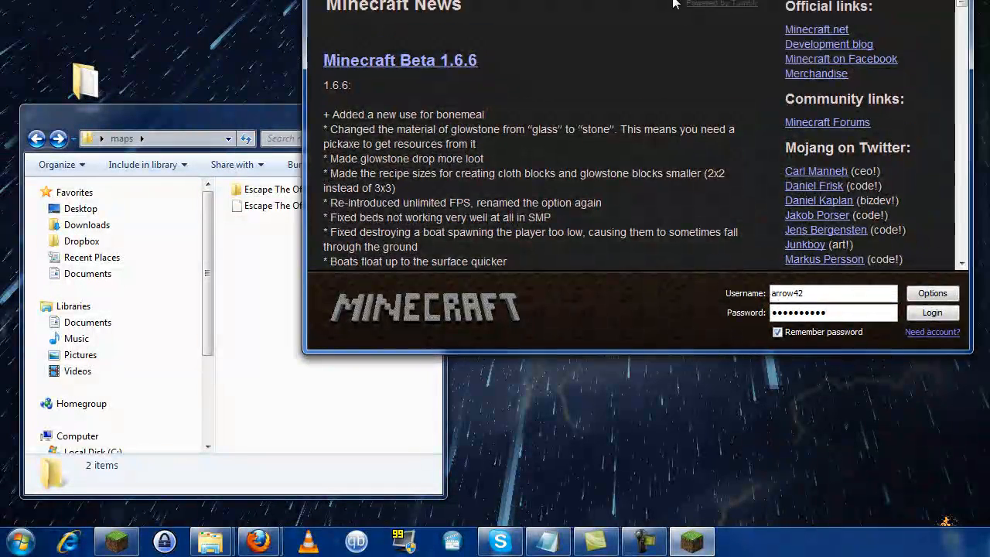
{"action": "left_click", "coordinate": [932, 312]}
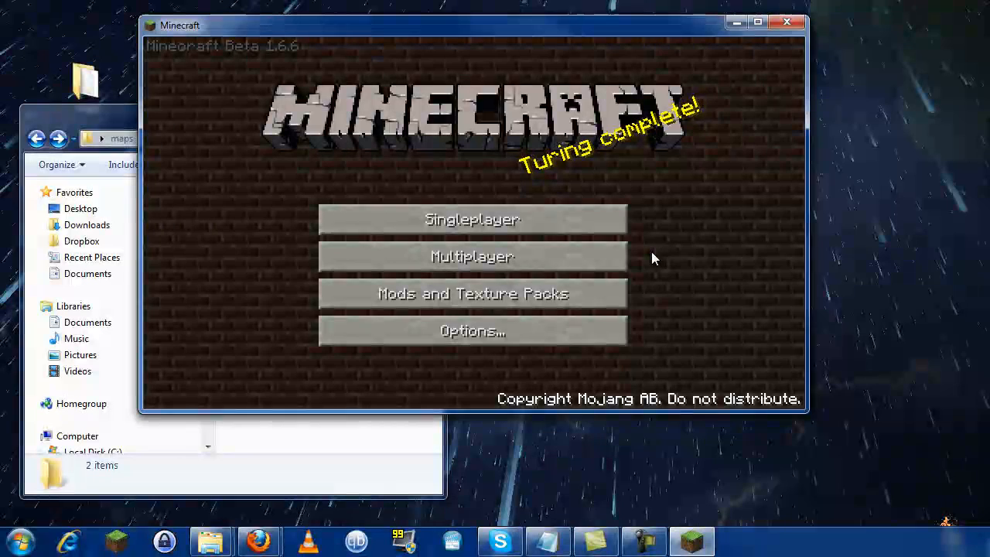
{"action": "mouse_move", "coordinate": [472, 293]}
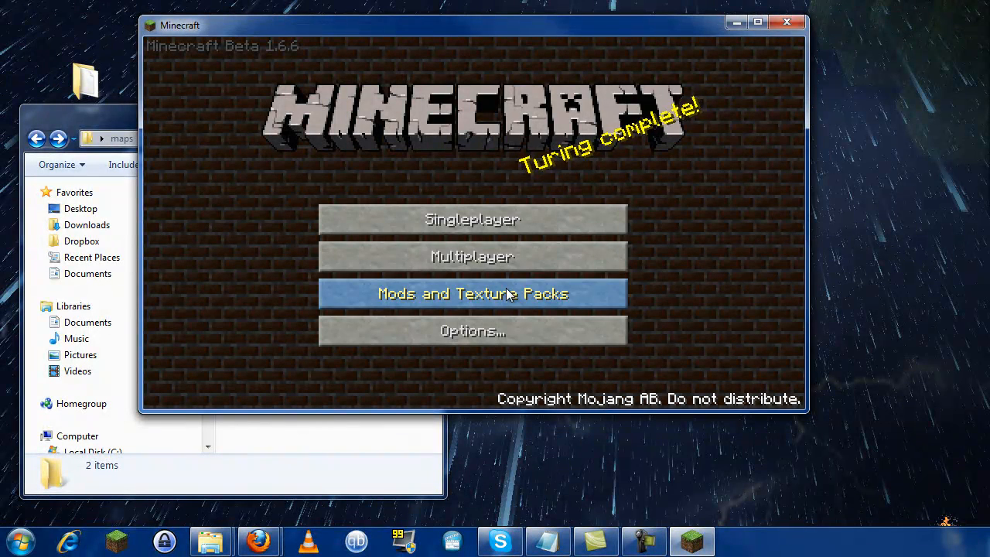
{"action": "left_click", "coordinate": [472, 293]}
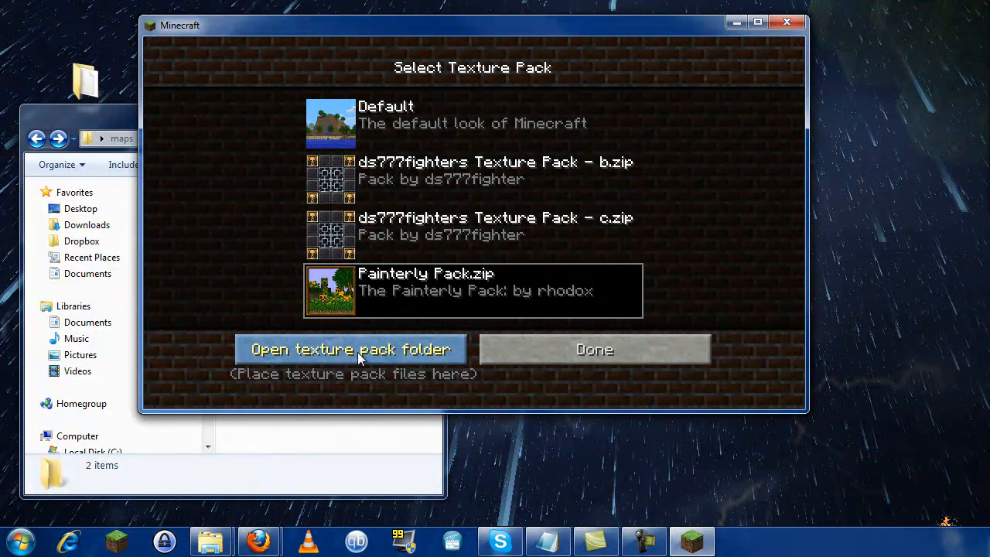
Open .minecraft's saves folder via the texture pack folder, then bring maps forward.
{"action": "left_click", "coordinate": [352, 349]}
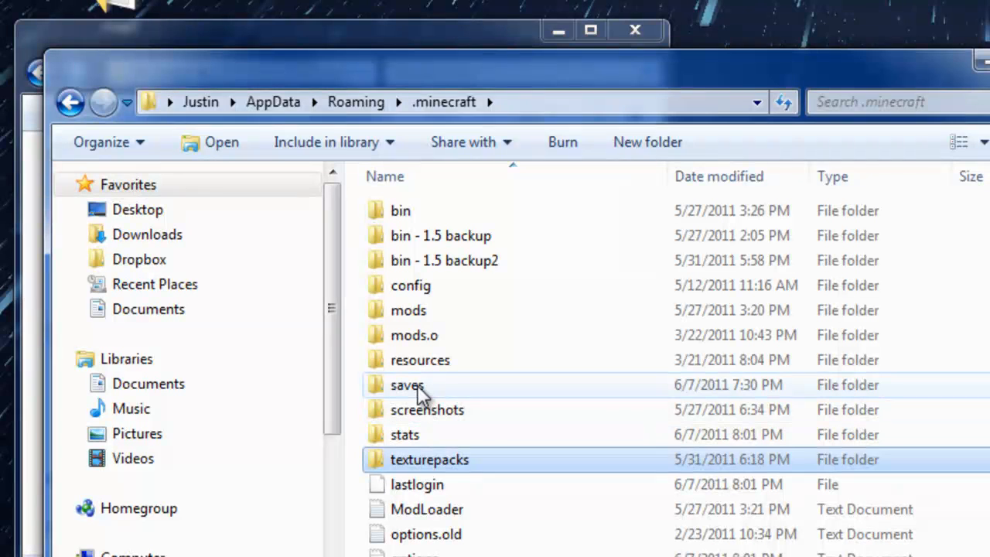
{"action": "left_click", "coordinate": [408, 385]}
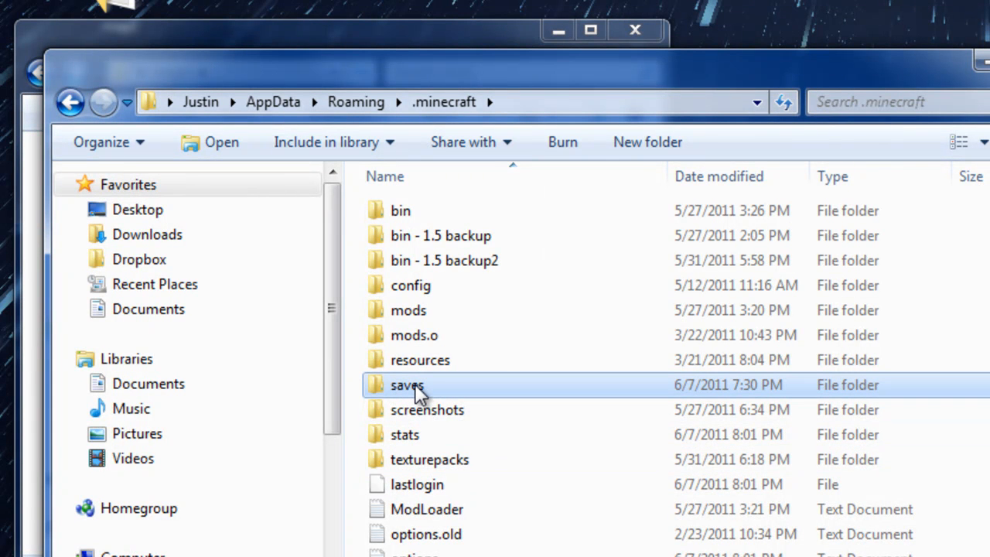
{"action": "double_click", "coordinate": [407, 385]}
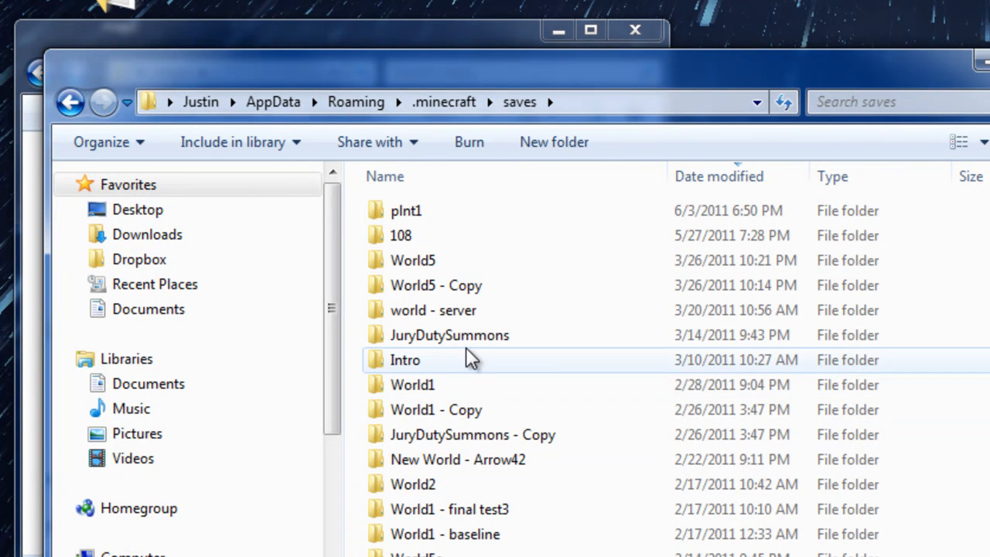
{"action": "mouse_move", "coordinate": [607, 257]}
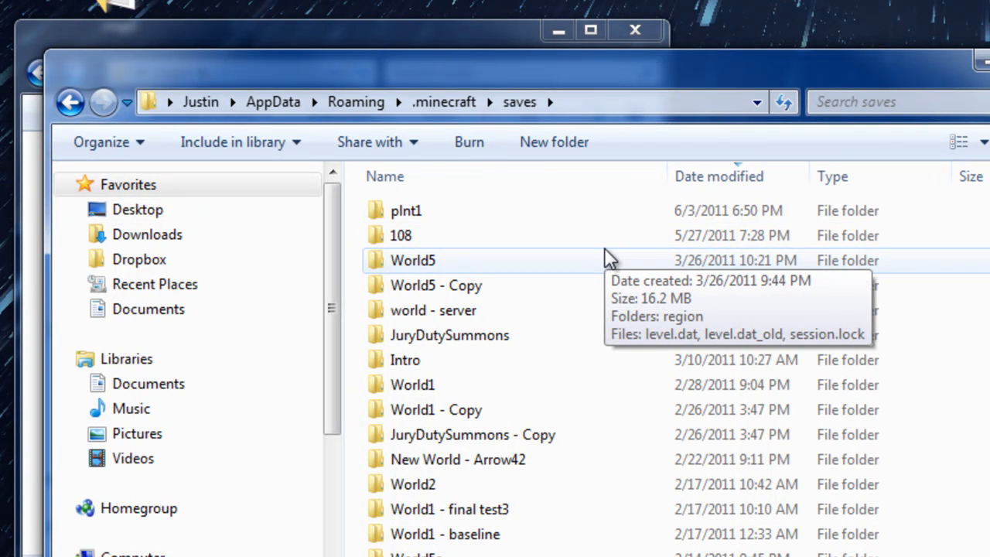
{"action": "left_click", "coordinate": [412, 259]}
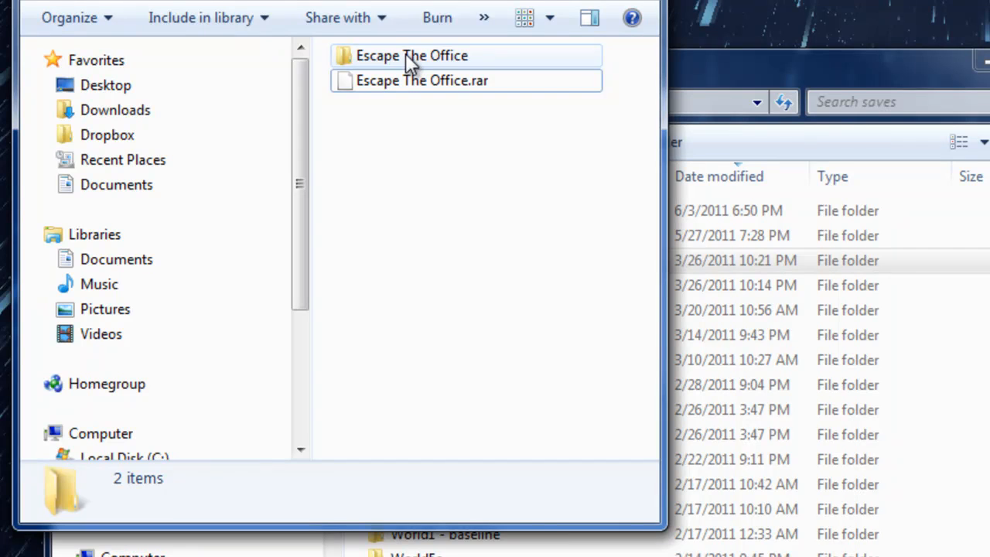
Select the Escape The Office map folder in the maps window.
{"action": "left_click", "coordinate": [413, 54]}
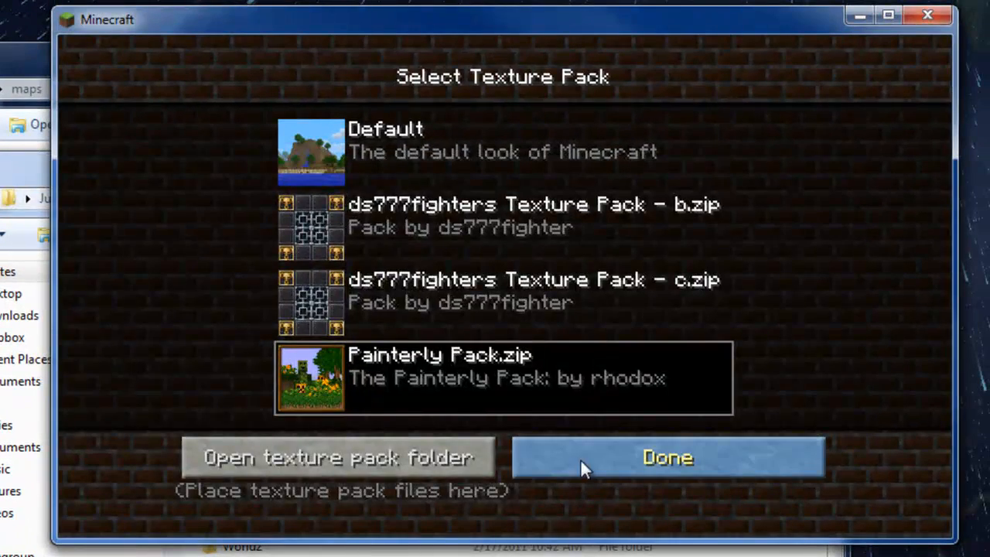
Load the Escape The Office world from Singleplayer and pause the game.
{"action": "left_click", "coordinate": [667, 457]}
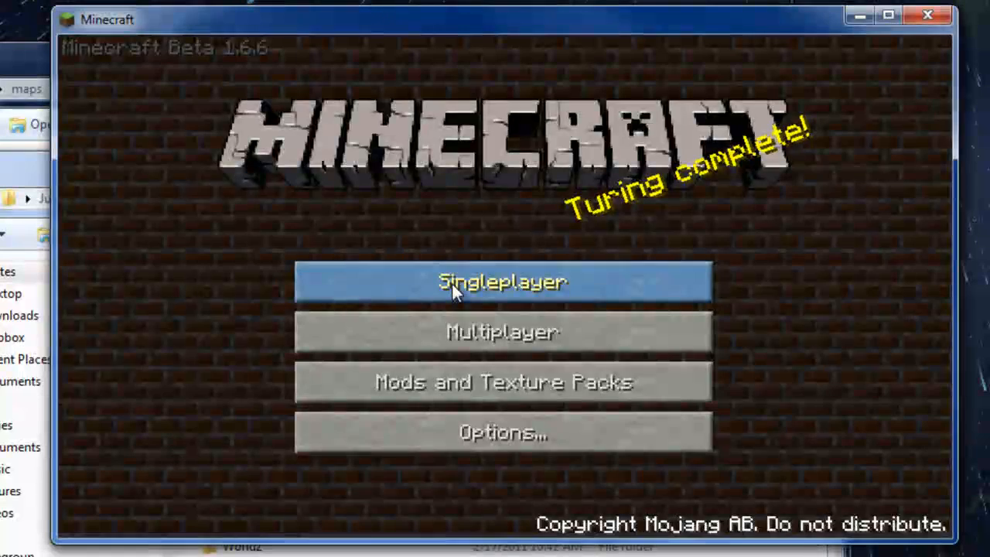
{"action": "left_click", "coordinate": [502, 282]}
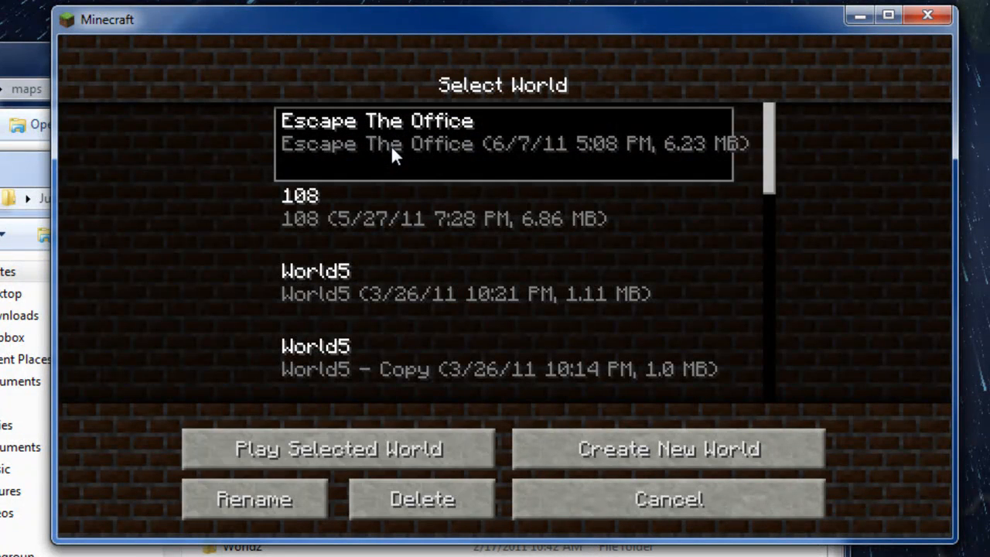
{"action": "left_click", "coordinate": [337, 449]}
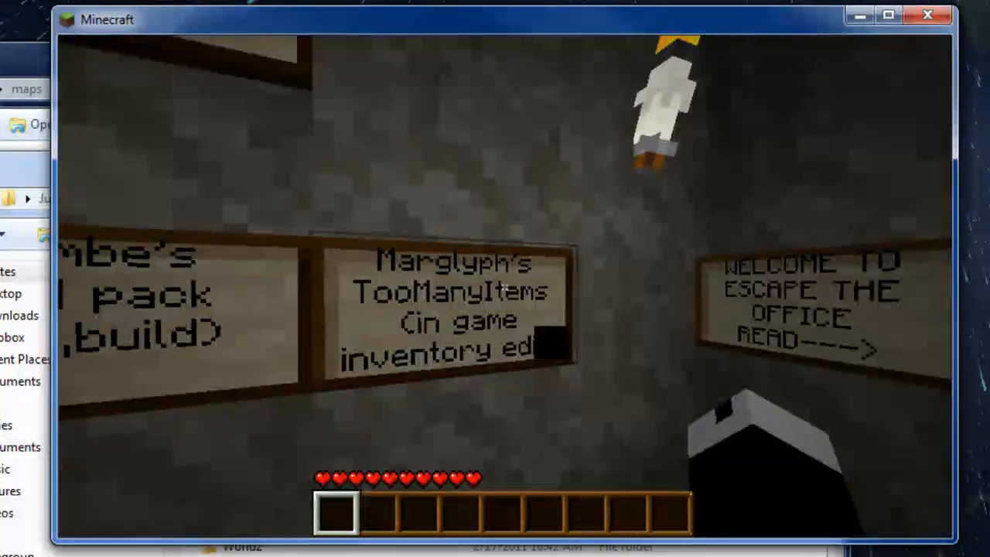
{"action": "key", "text": "Escape"}
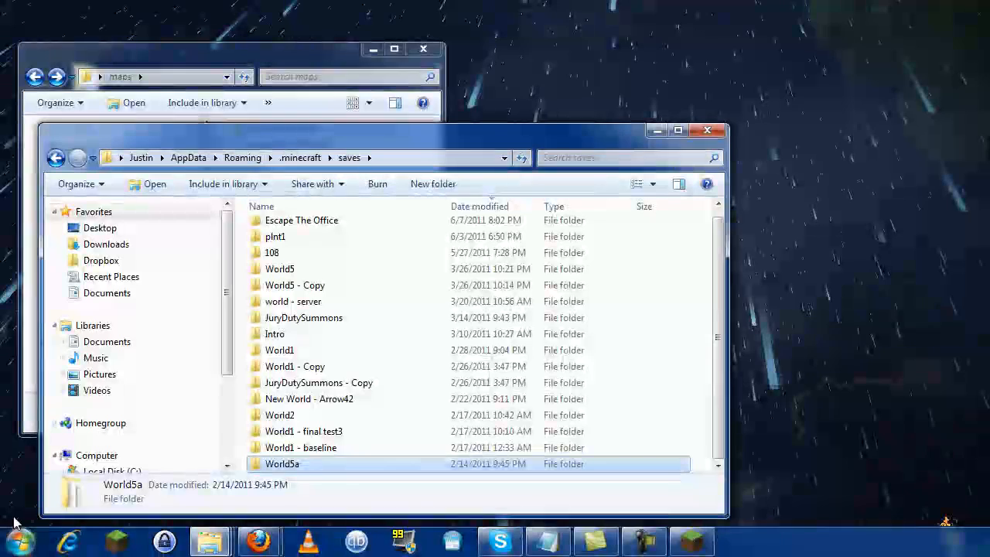
Search %appdata% from the Start Menu to reach the Roaming folder.
{"action": "left_click", "coordinate": [19, 540]}
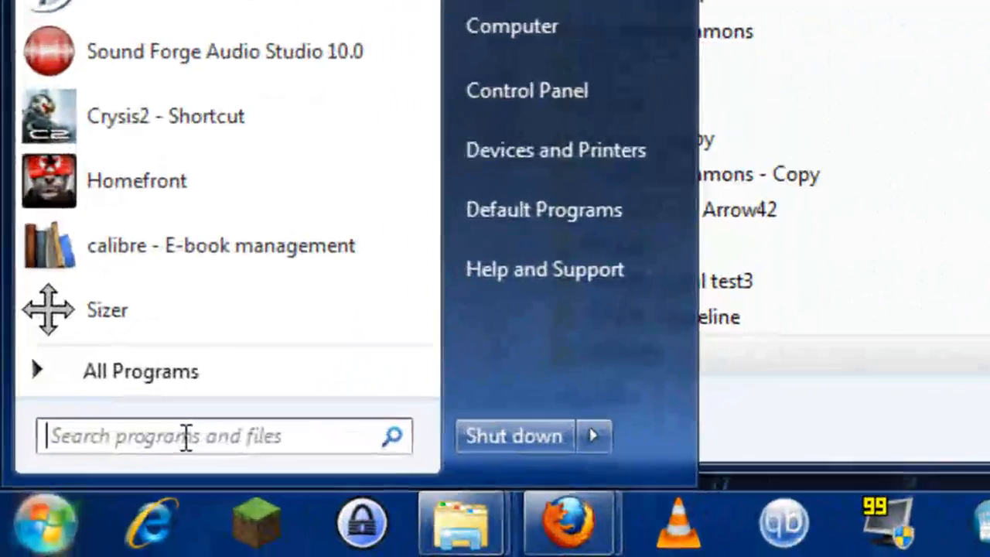
{"action": "type", "text": "%appda"}
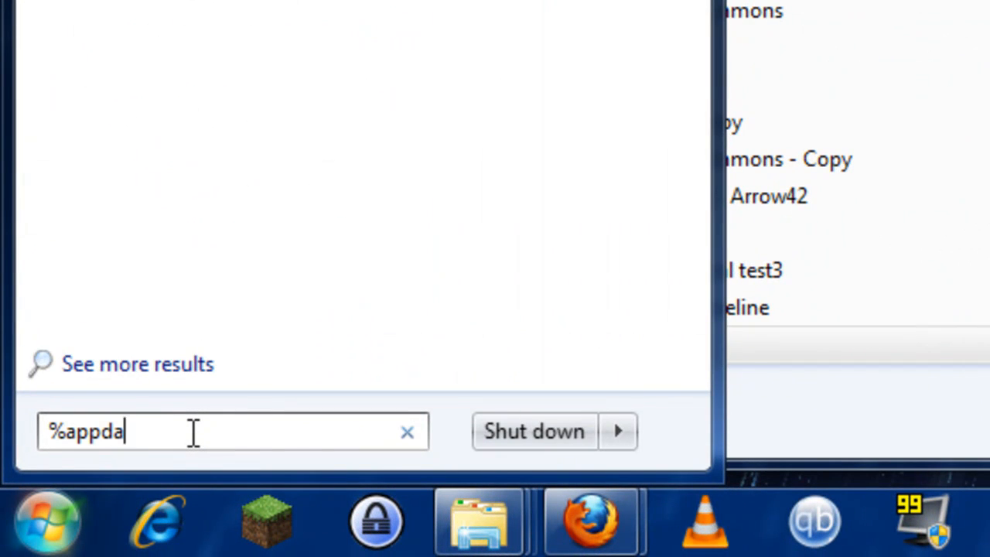
{"action": "type", "text": "ta%"}
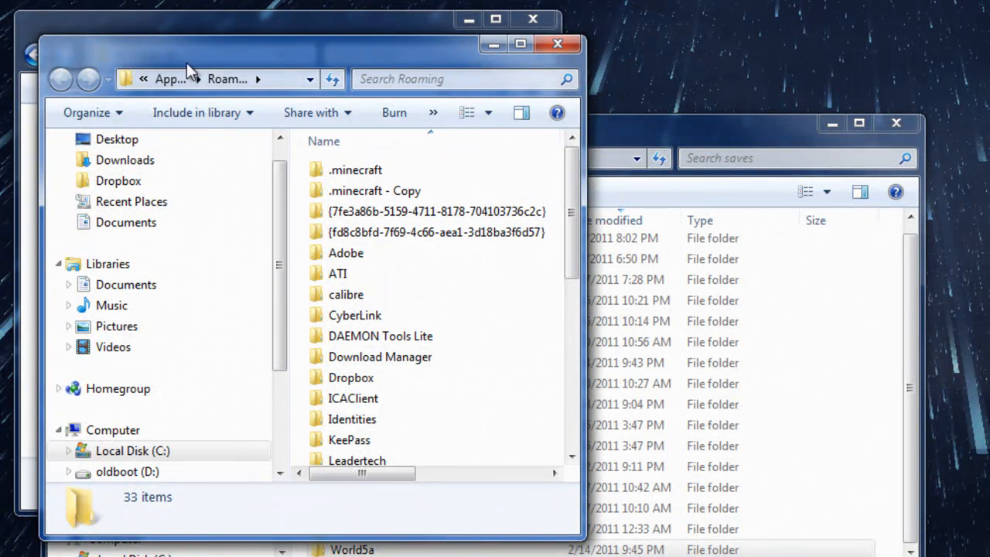
{"action": "mouse_move", "coordinate": [584, 112]}
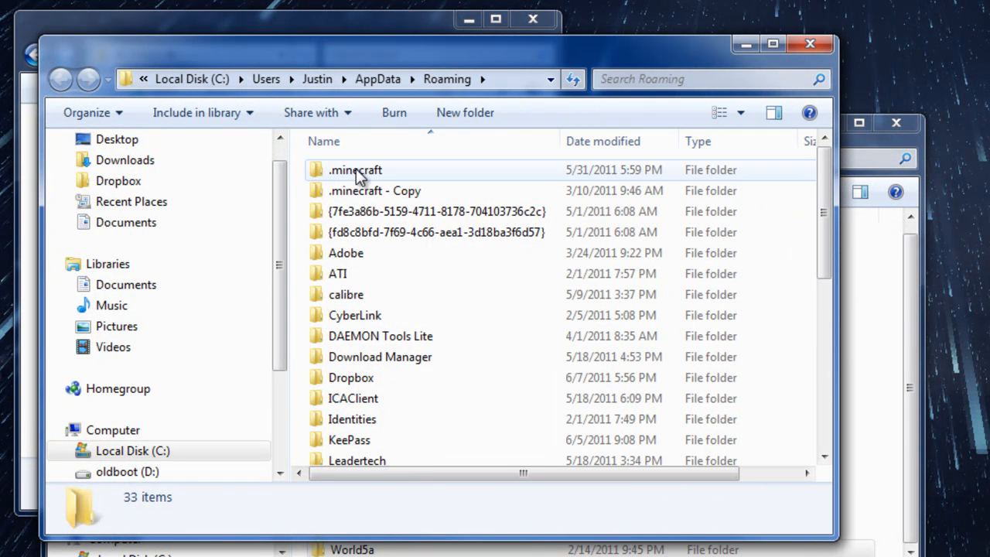
Navigate from Roaming into .minecraft\saves and select the Intro world folder.
{"action": "left_click", "coordinate": [355, 170]}
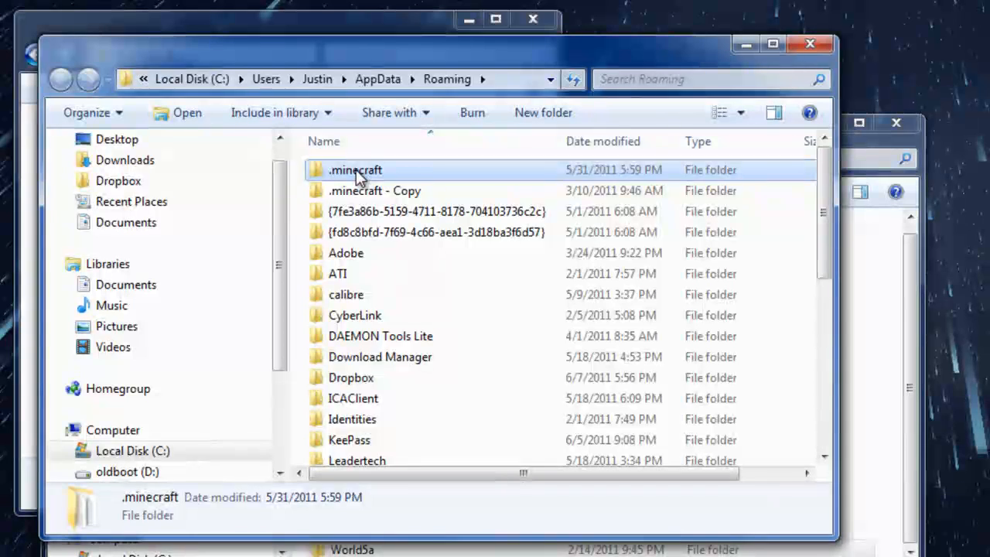
{"action": "double_click", "coordinate": [355, 170]}
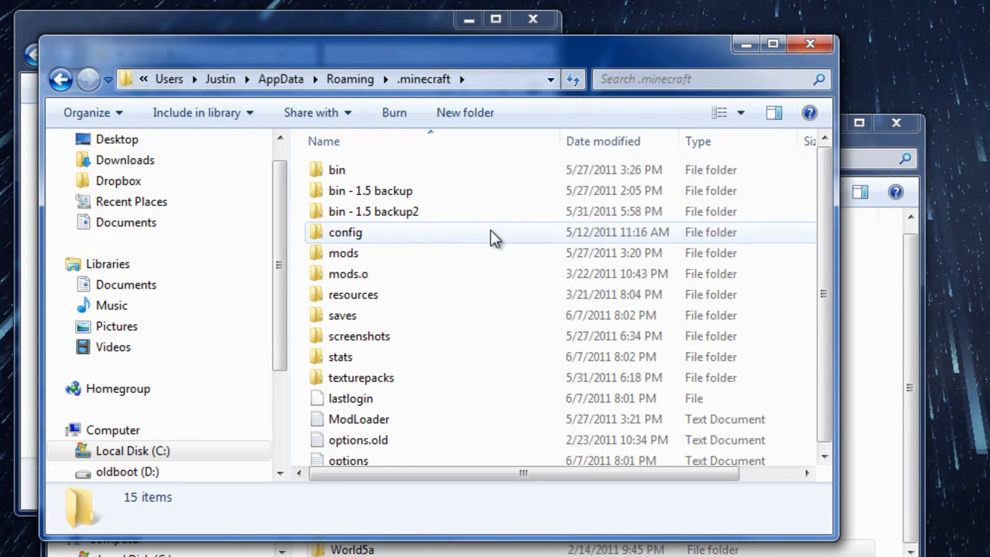
{"action": "mouse_move", "coordinate": [385, 356]}
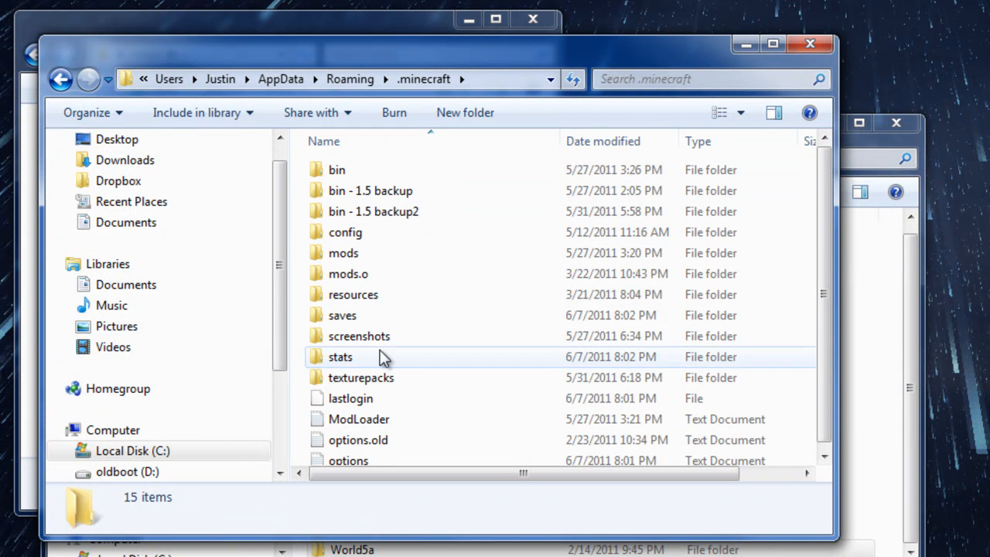
{"action": "left_click", "coordinate": [342, 315]}
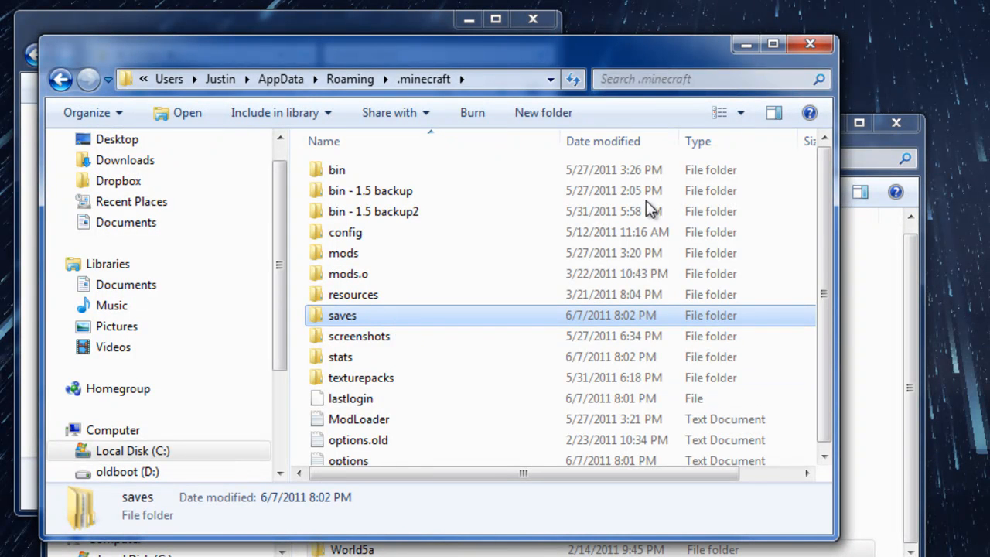
{"action": "mouse_move", "coordinate": [745, 43]}
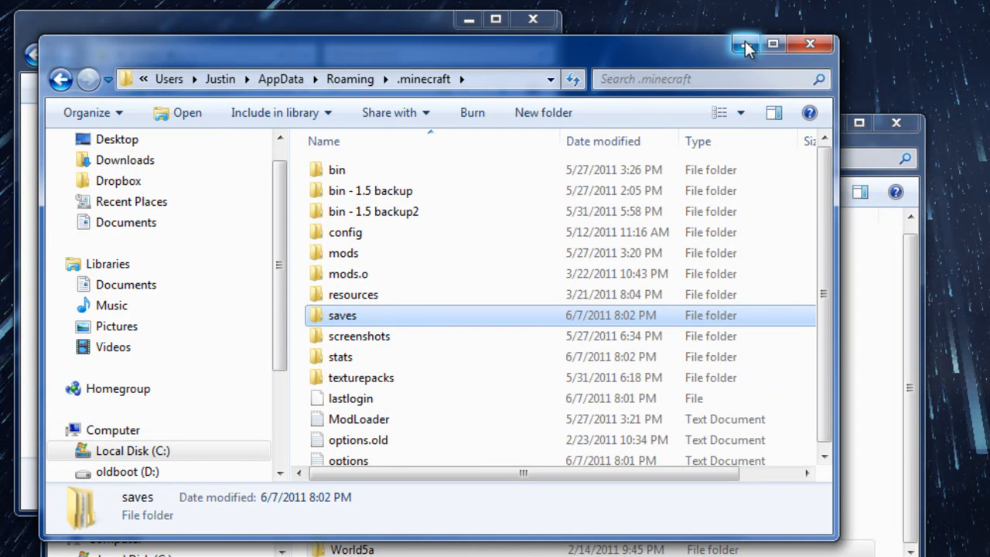
{"action": "double_click", "coordinate": [342, 315]}
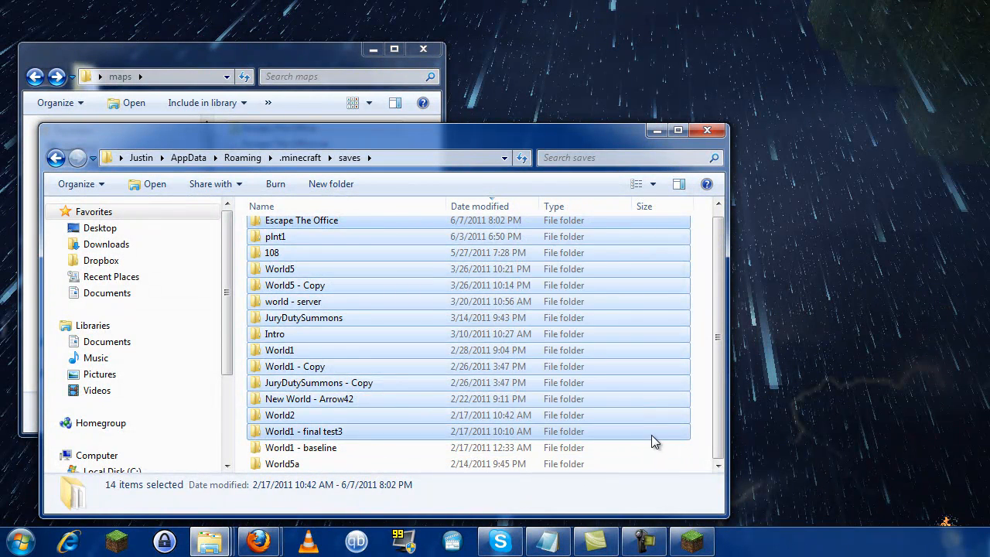
{"action": "left_click", "coordinate": [304, 431]}
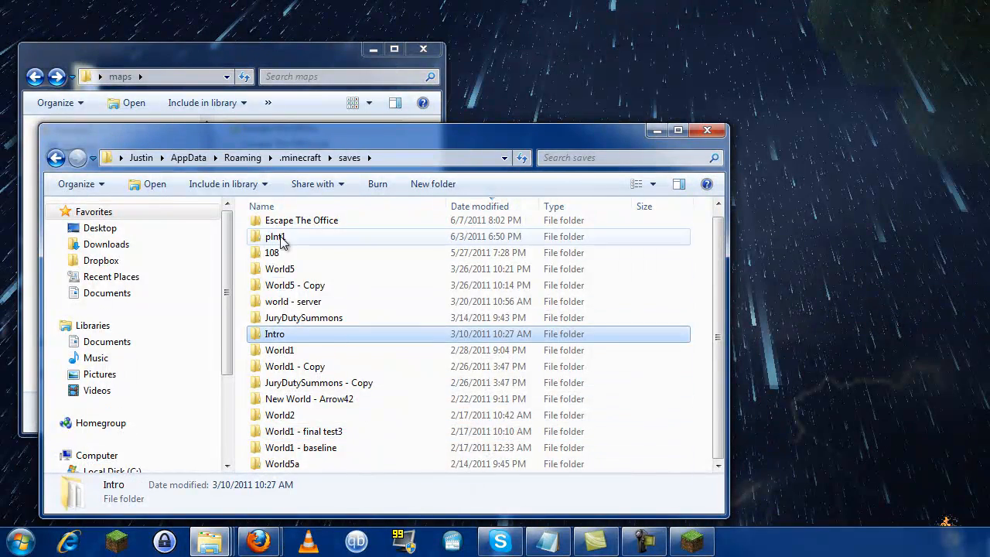
{"action": "mouse_move", "coordinate": [295, 285]}
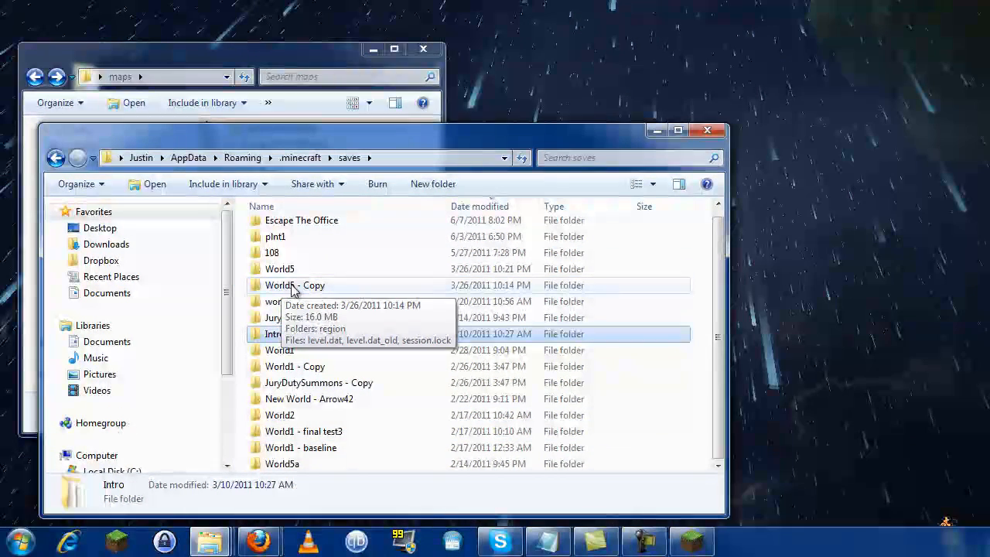